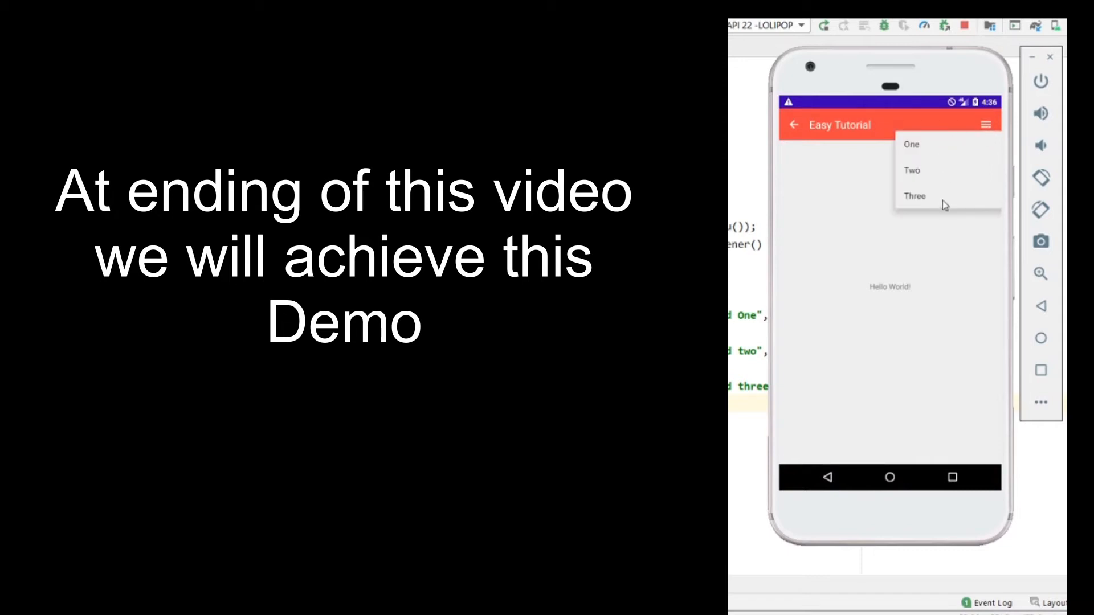
- Tap the left toolbar icon in the emulator to see its toast, then return to MainActivity.java
click(912, 144)
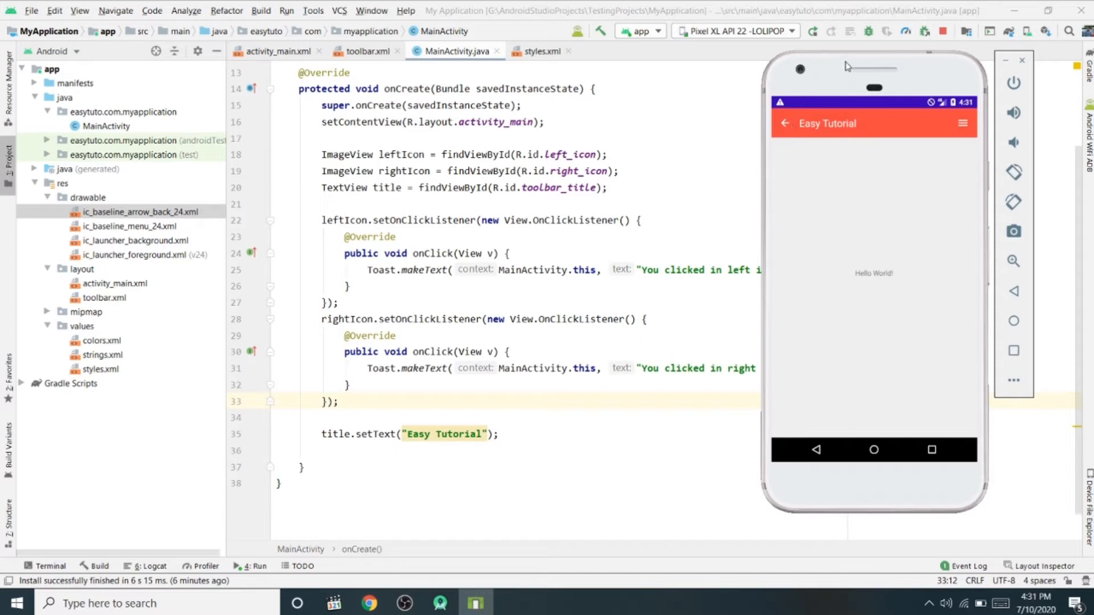
mouse_move(801, 154)
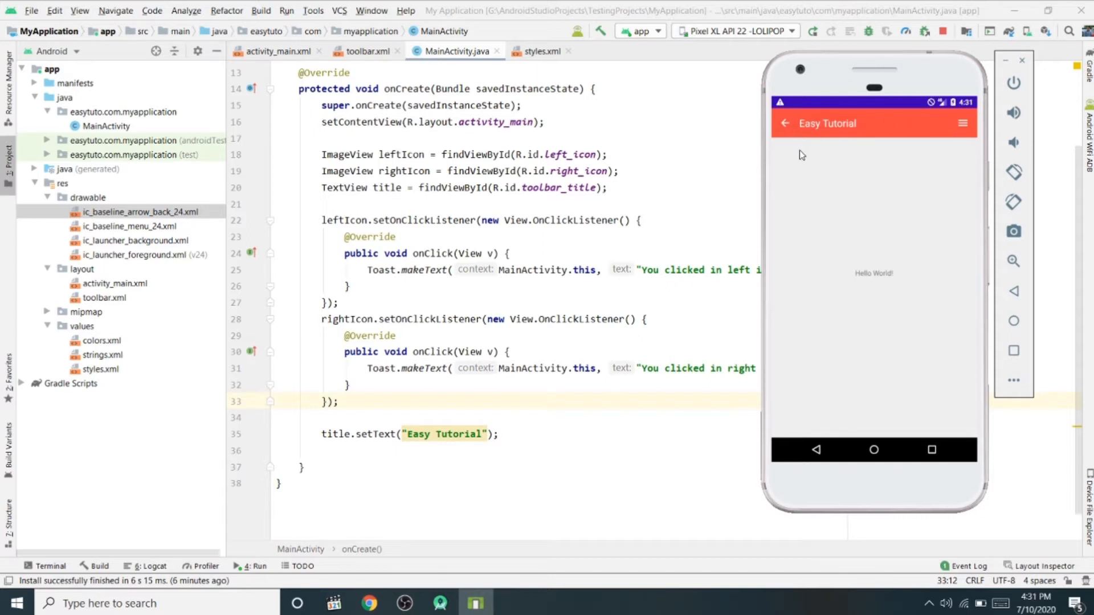
click(784, 123)
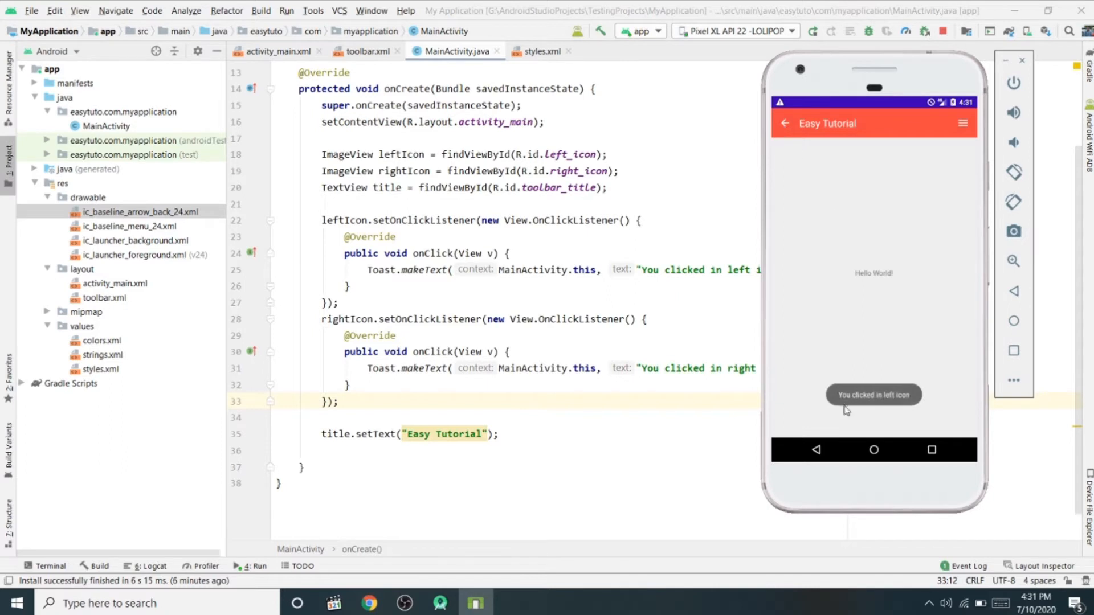
click(962, 123)
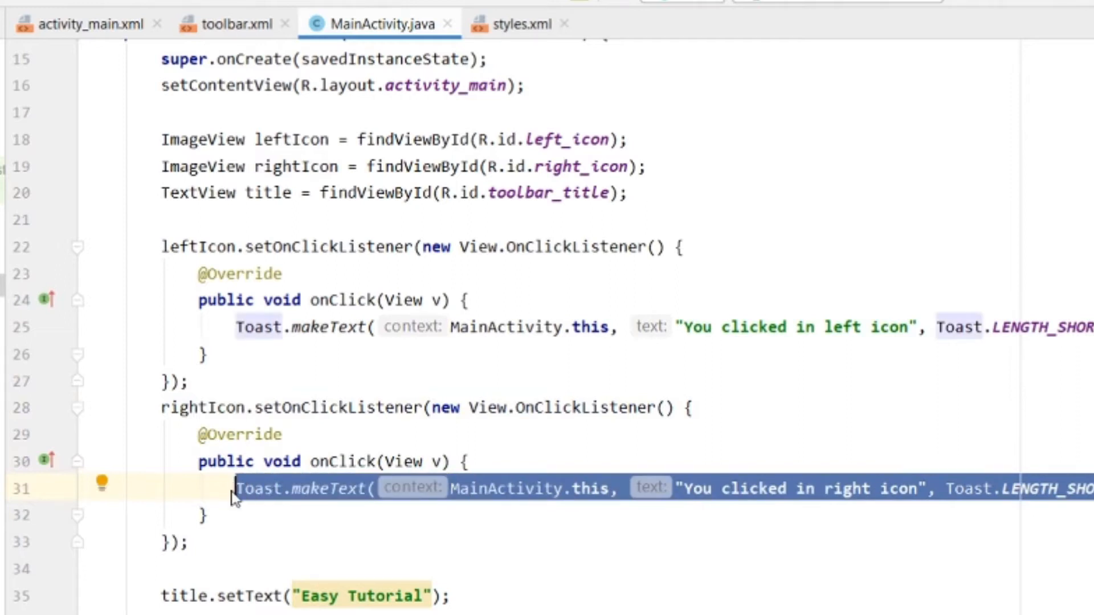
- Replace the right icon's toast with a showMenu() call and declare an empty private showMenu() below onCreate
text(show)
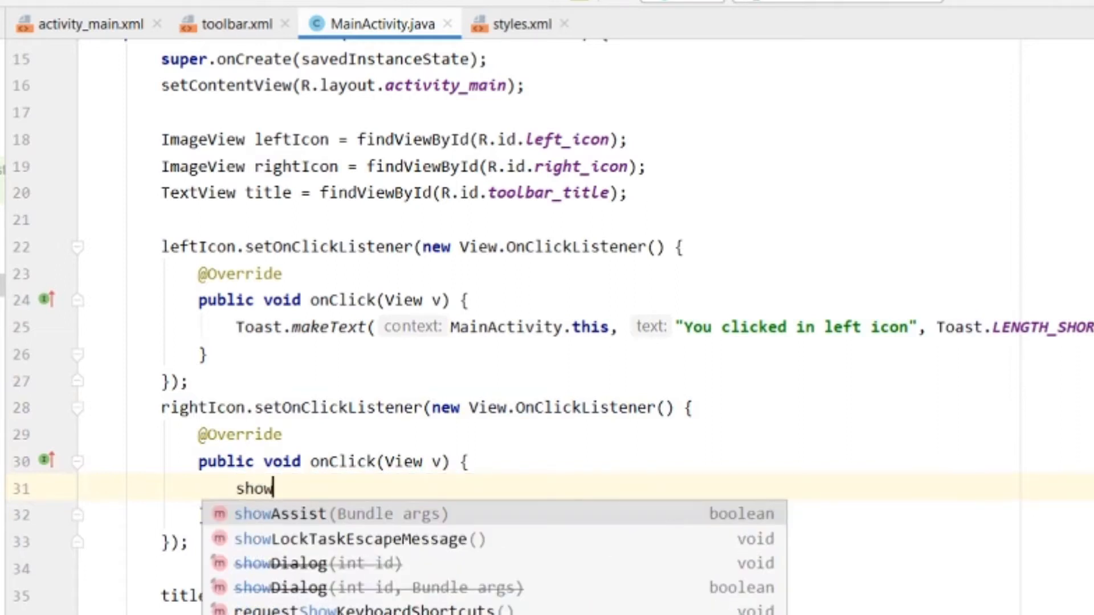
text(N)
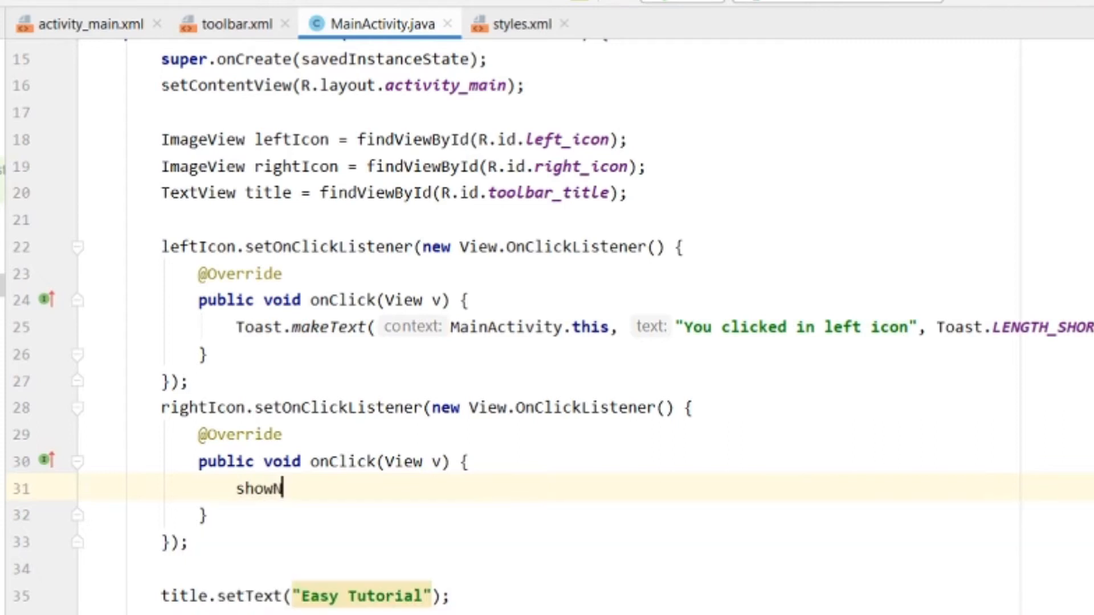
text(enu)
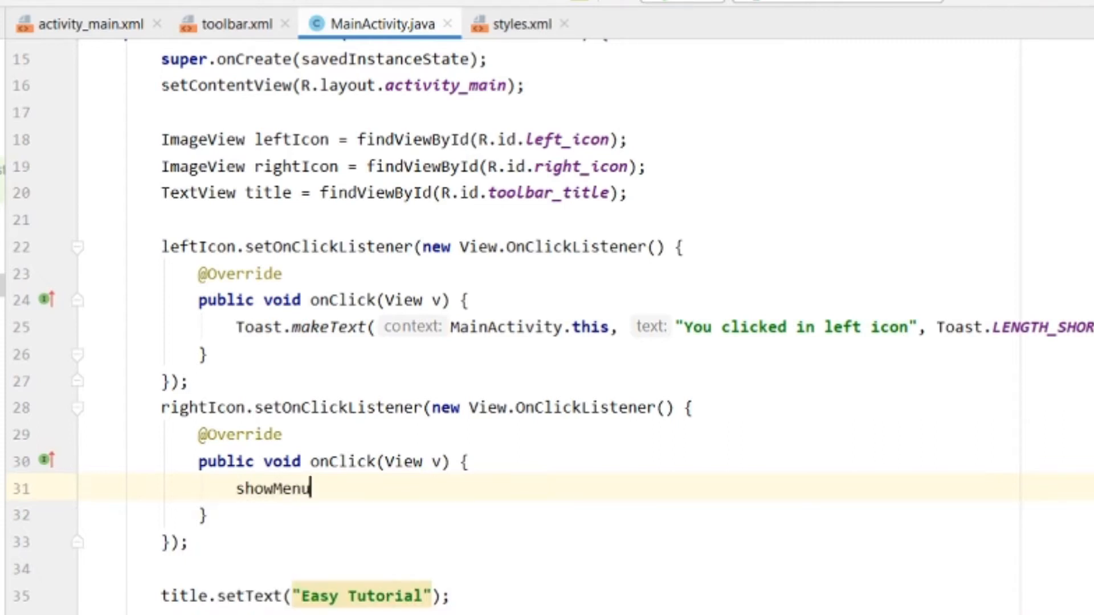
text(();)
text(private void showMenu()
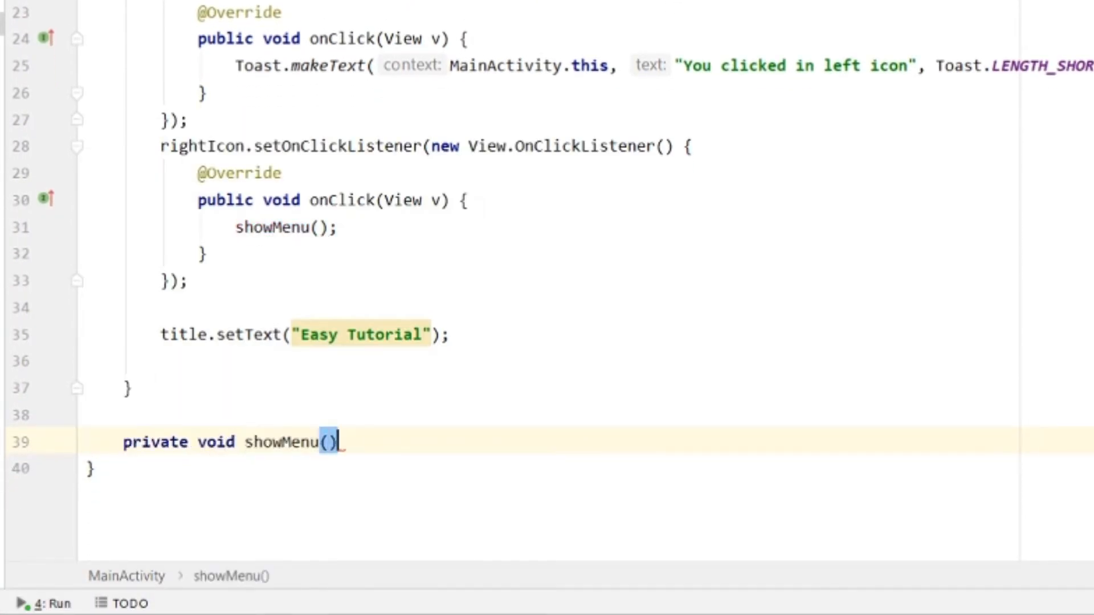
text({)
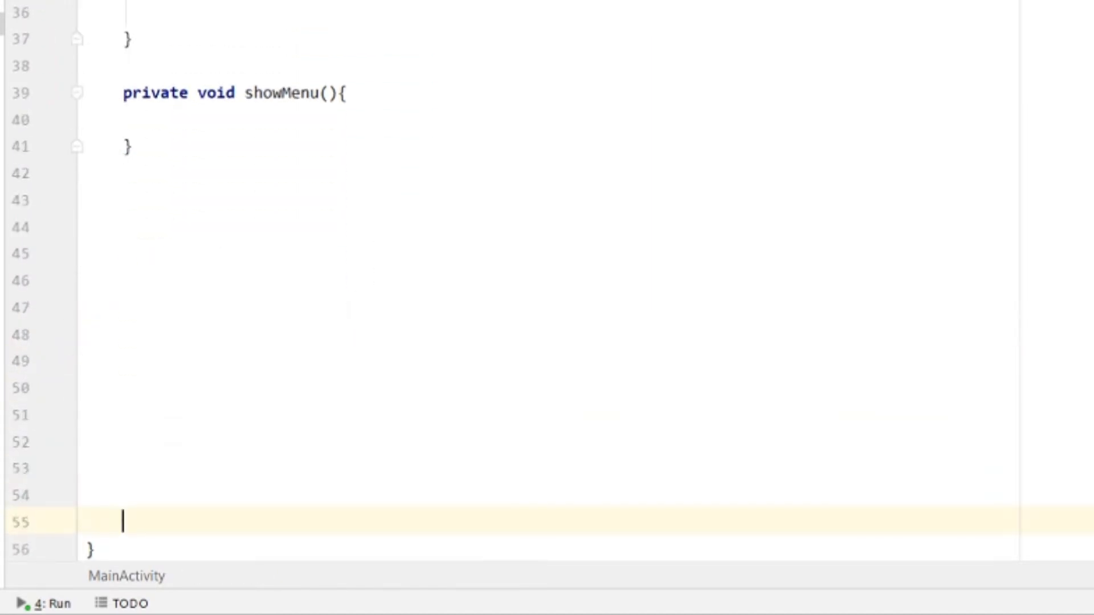
- Write PopupMenu popupMenu = new PopupMenu(MainActivity.this, v) and give showMenu a View v parameter
click(199, 118)
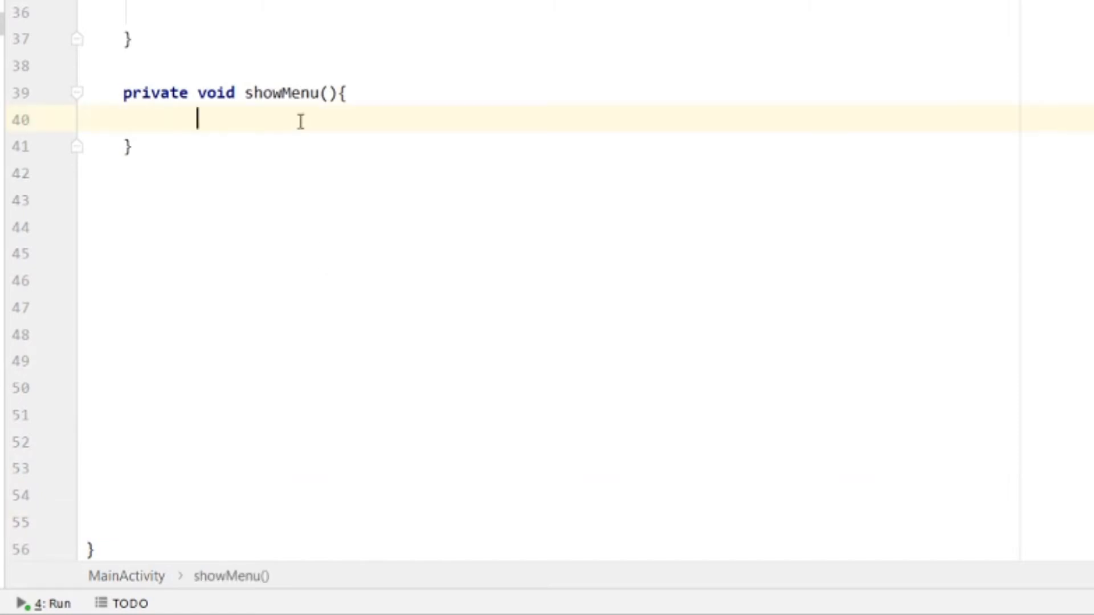
text(PopupMenu popupMenu =)
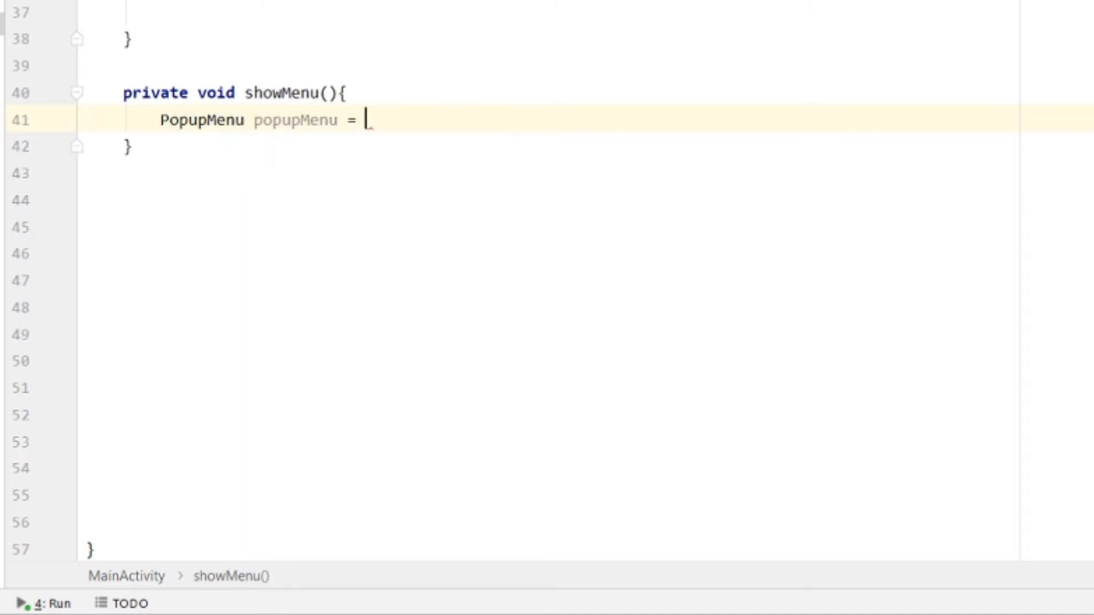
text(new Po)
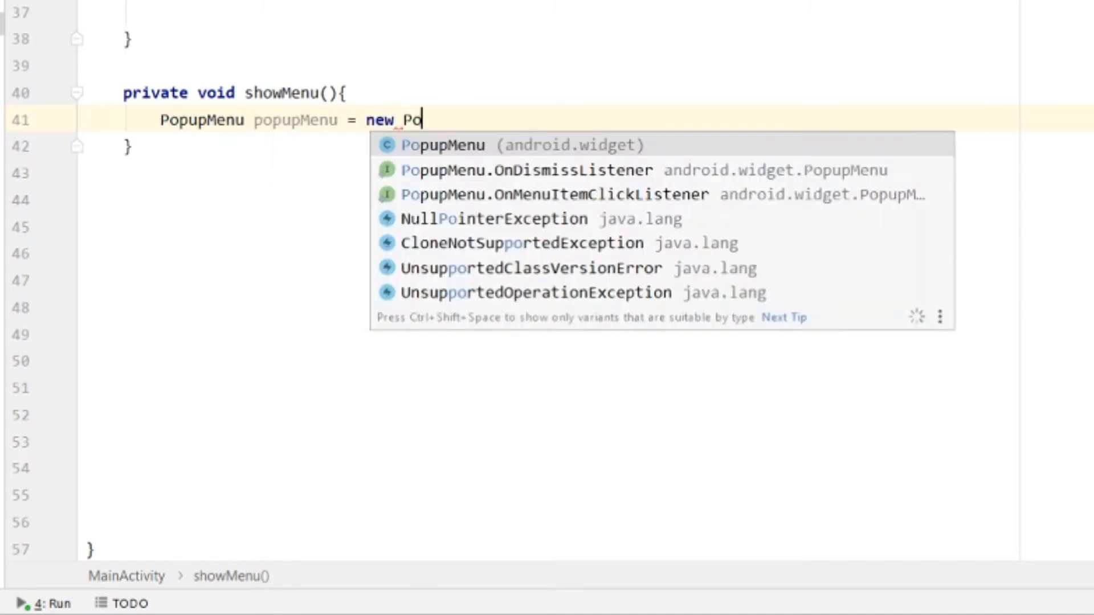
click(442, 145)
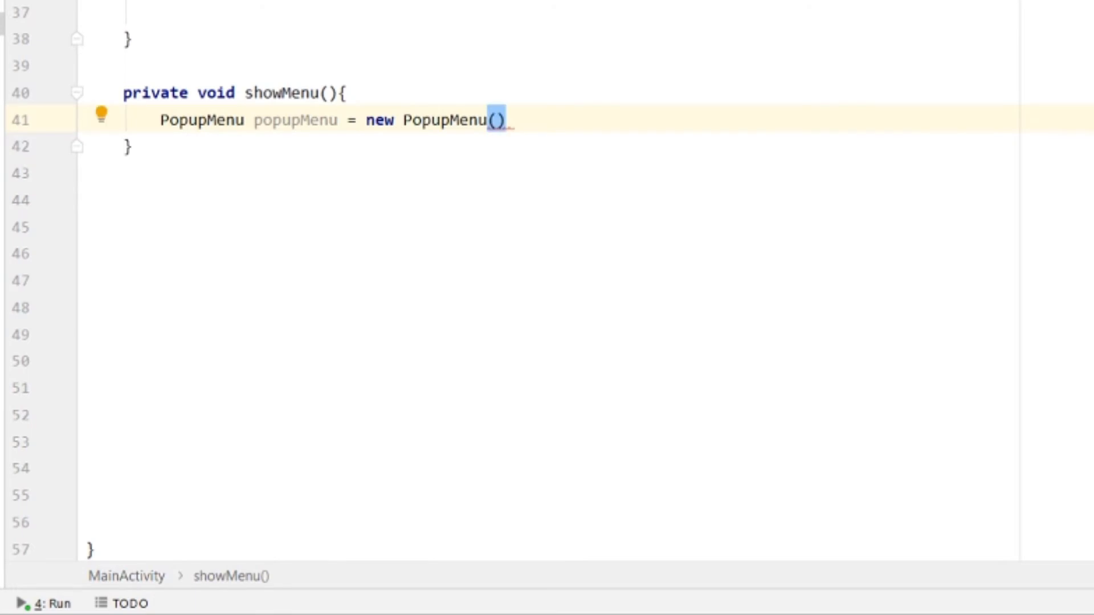
text(MainActivity.th)
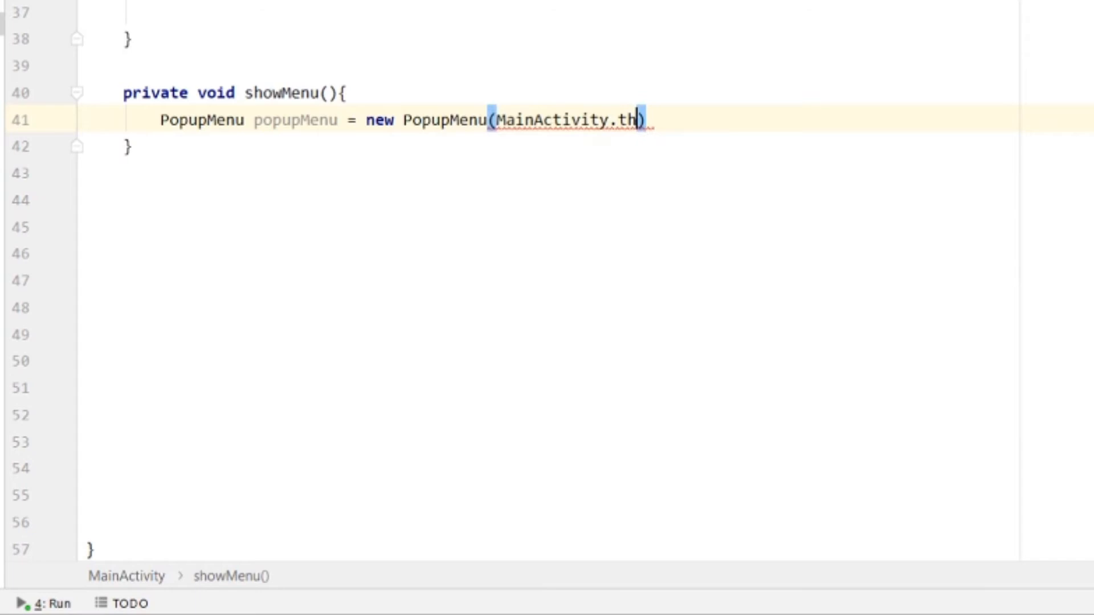
text(is,)
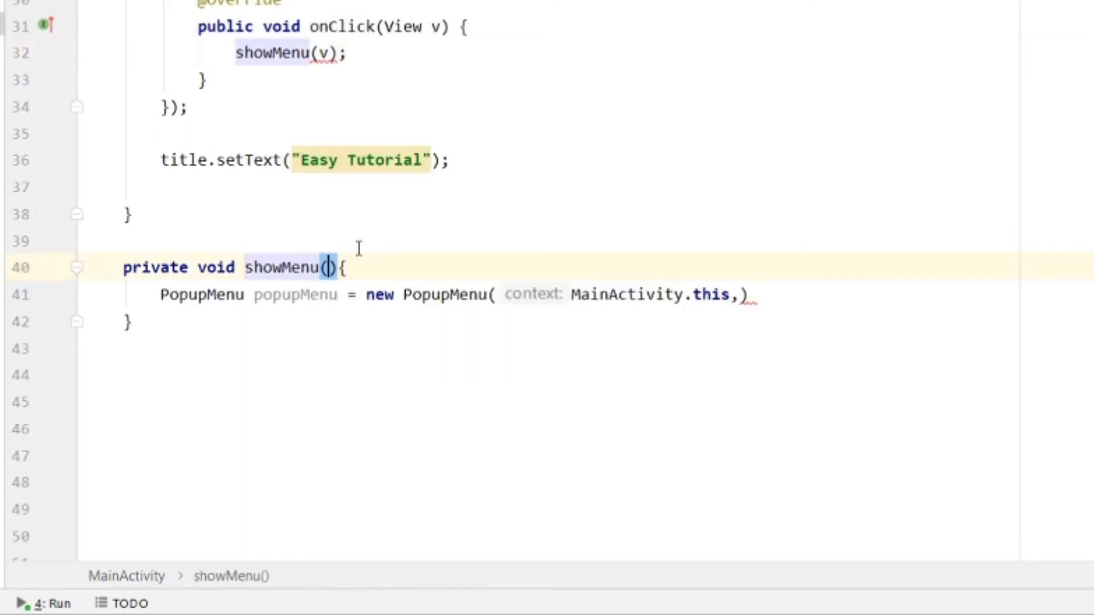
text(View v)
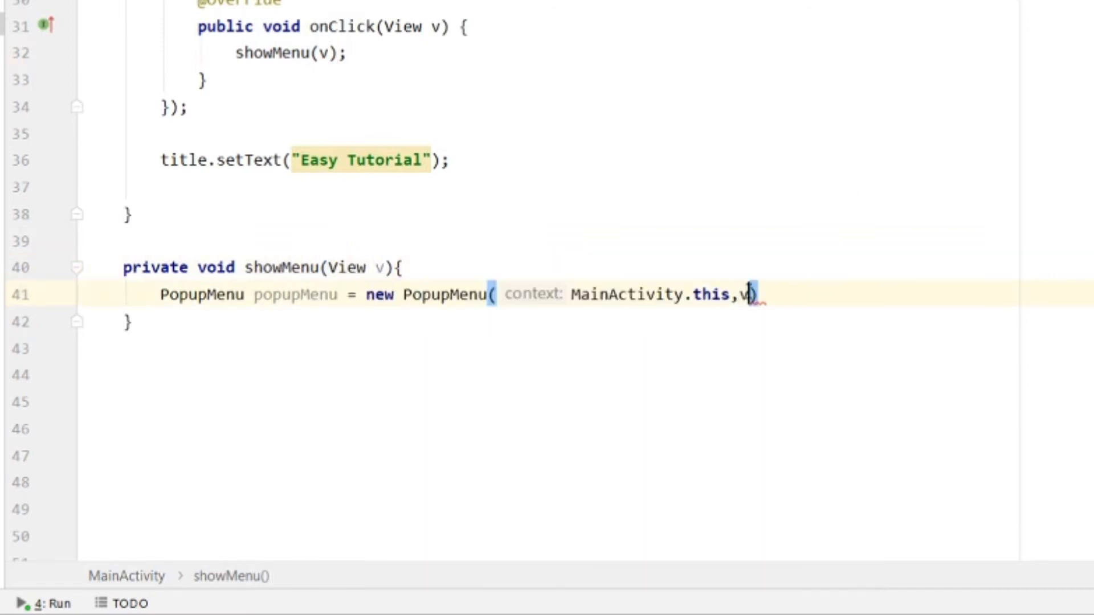
text(;)
key(enter)
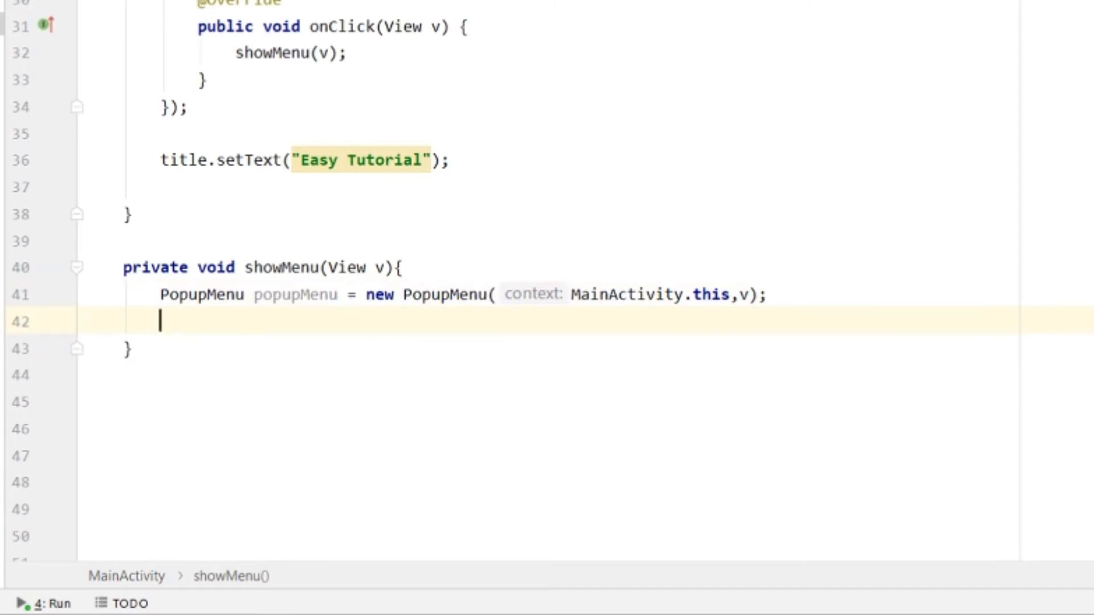
- Add popupMenu.getMenuInflater().inflate(R.menu.) with the resource name still to fill in
text(popupMenu.g)
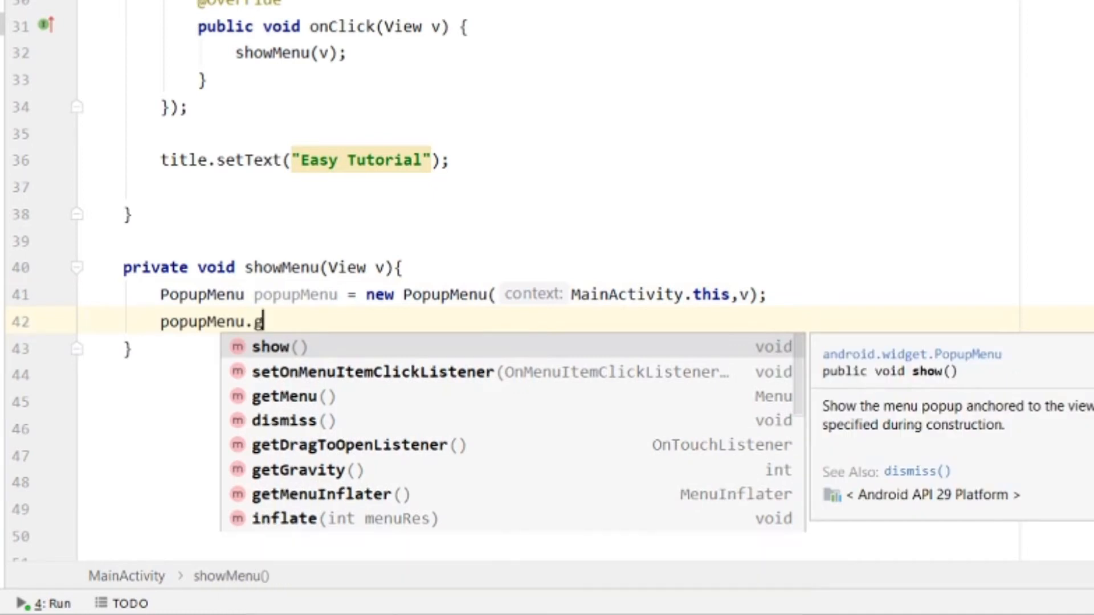
text(et)
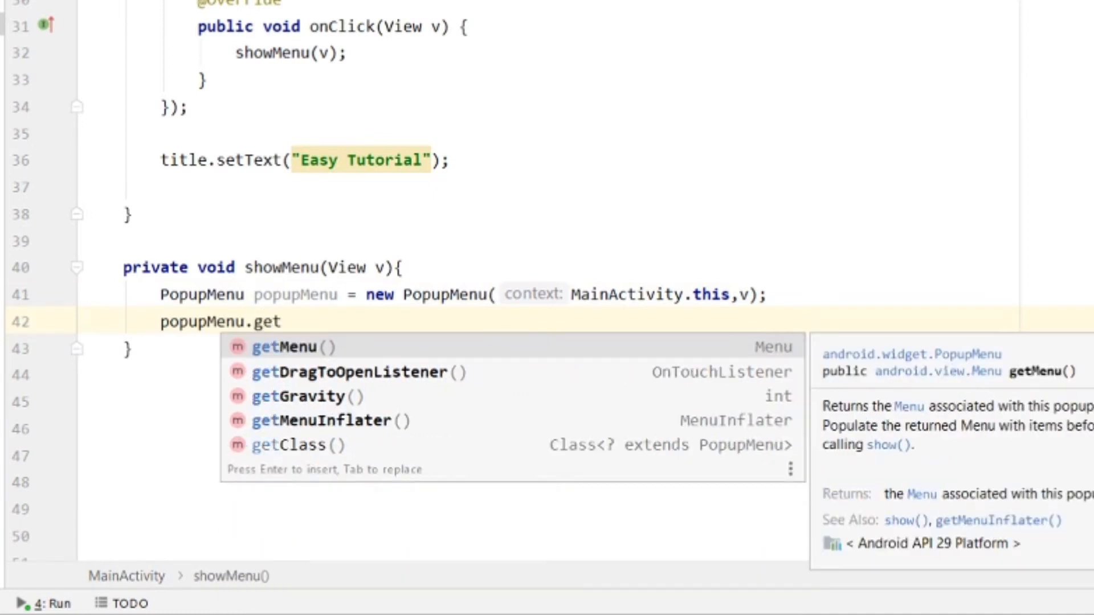
text(men)
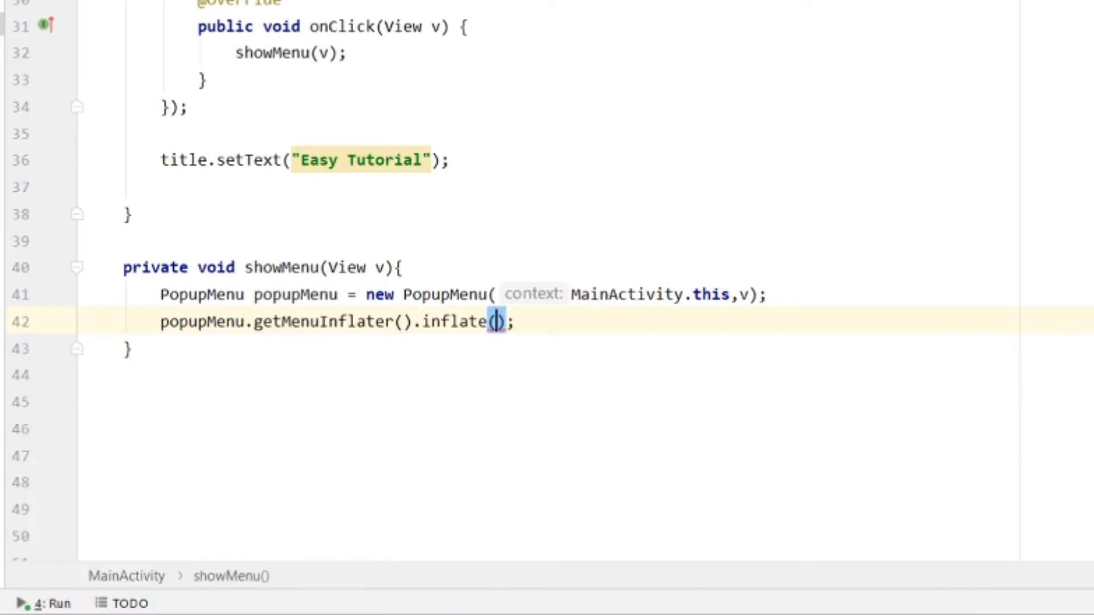
text(R.menu)
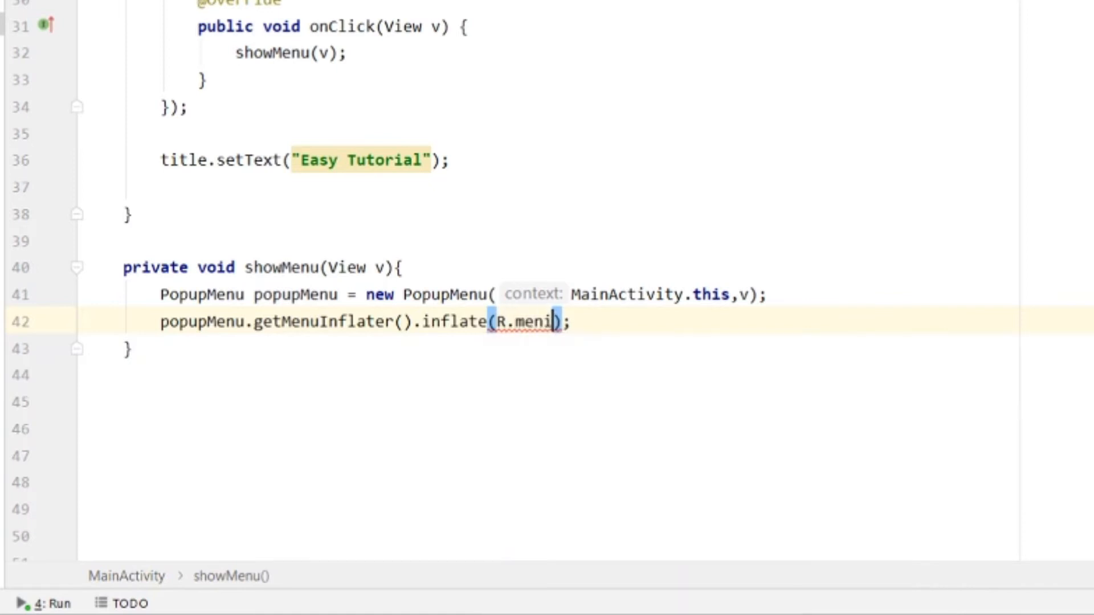
key(Backspace)
text(.)
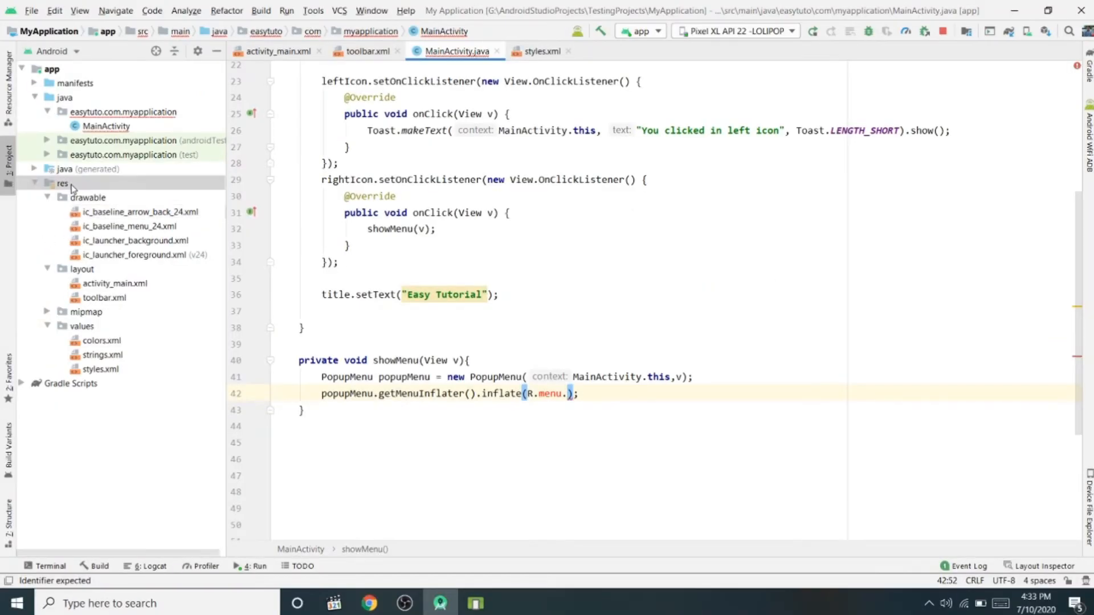
- Create a menu Android resource directory under res
right_click(61, 183)
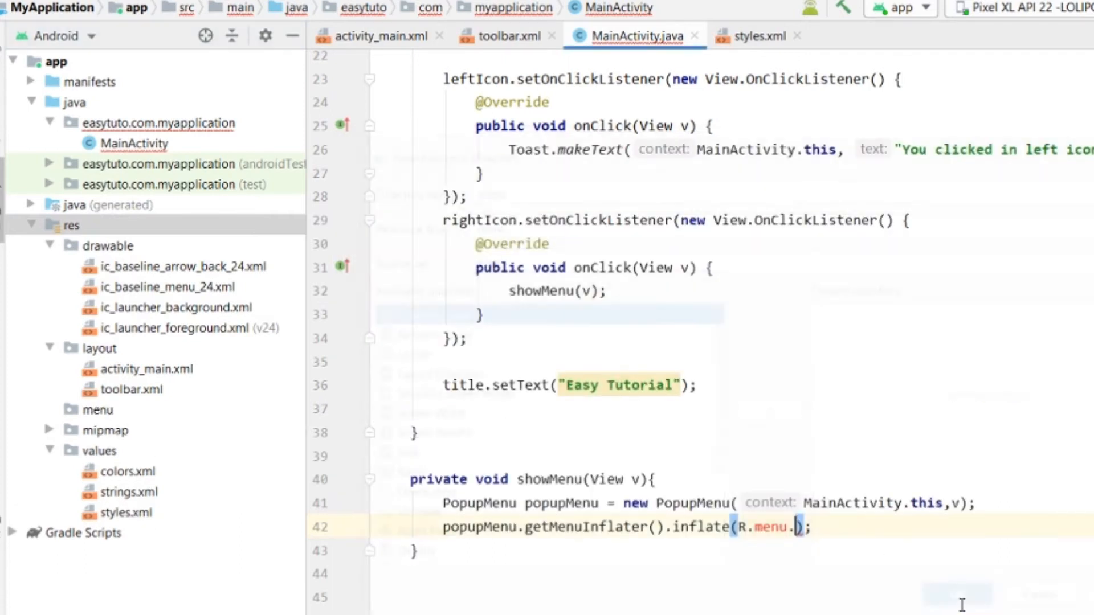
click(97, 410)
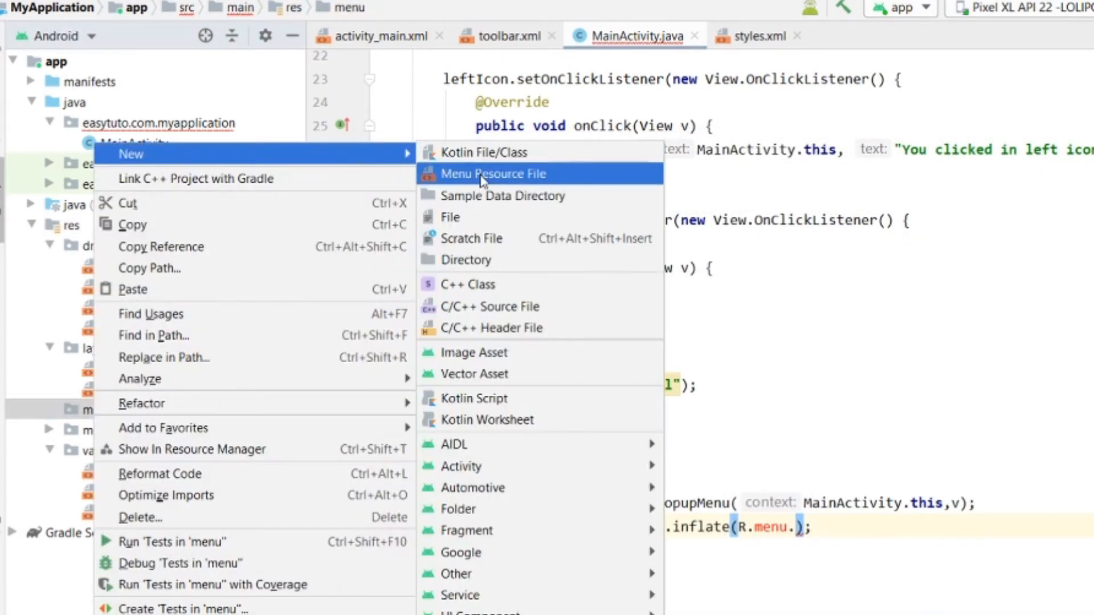
- Create a menu resource file named popup_menu and confirm
click(494, 173)
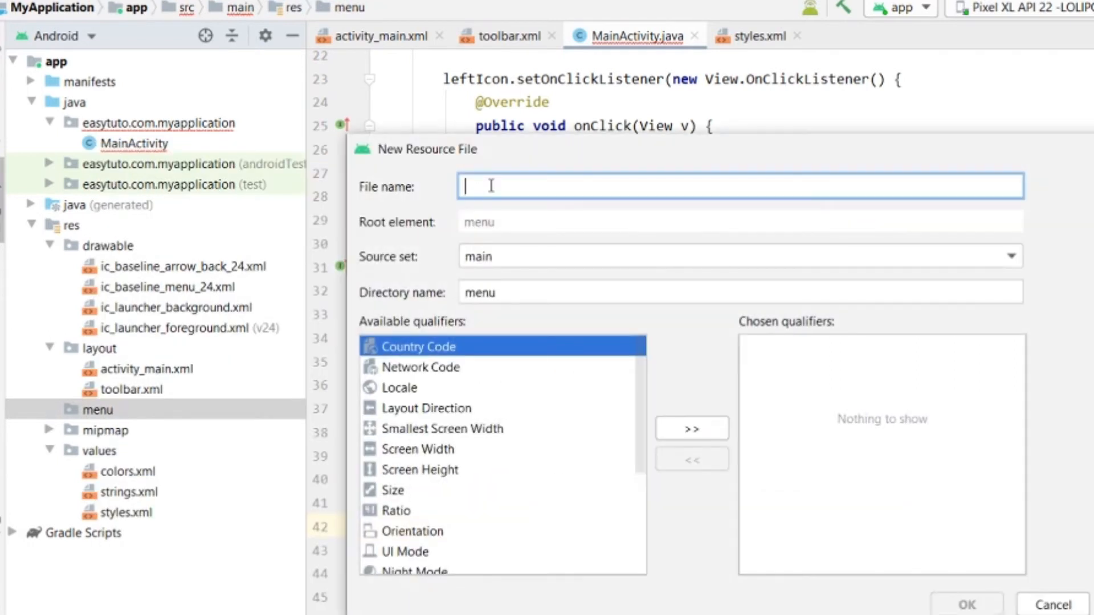
text(pop)
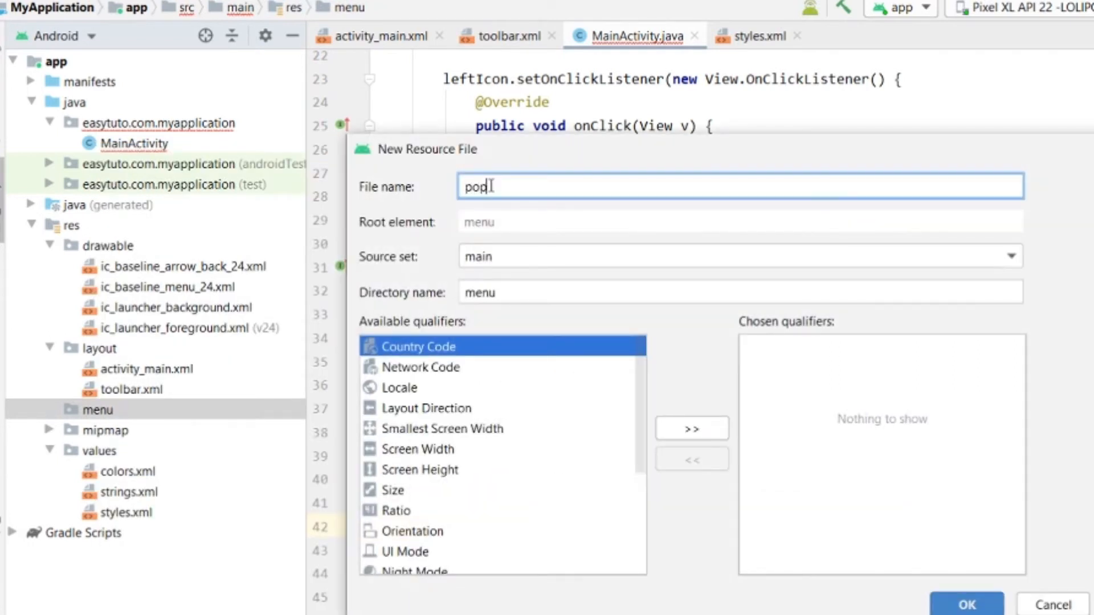
text(up_menu)
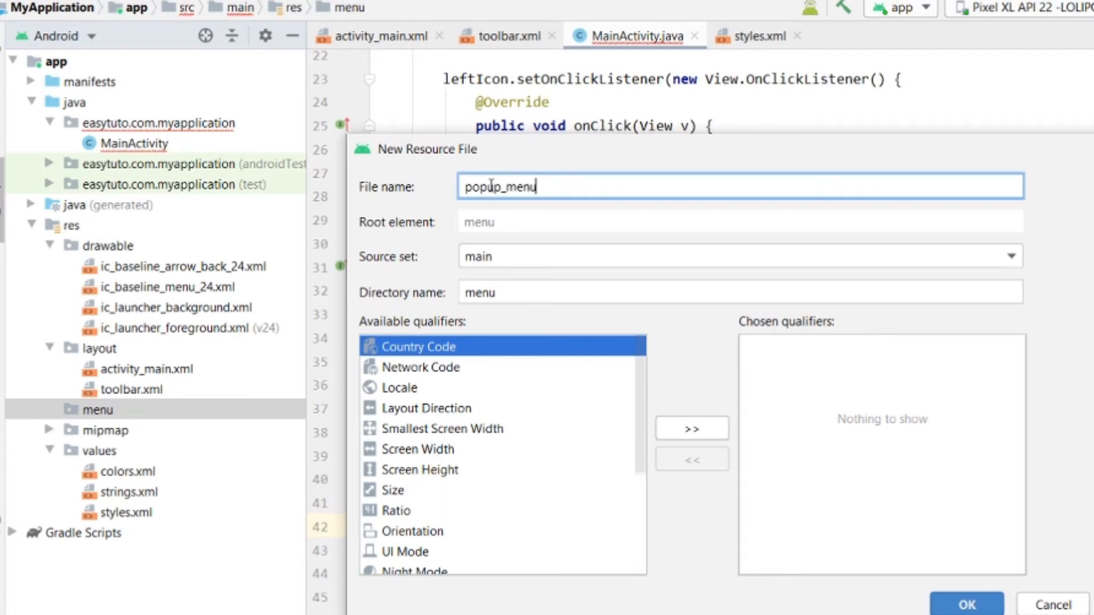
click(965, 604)
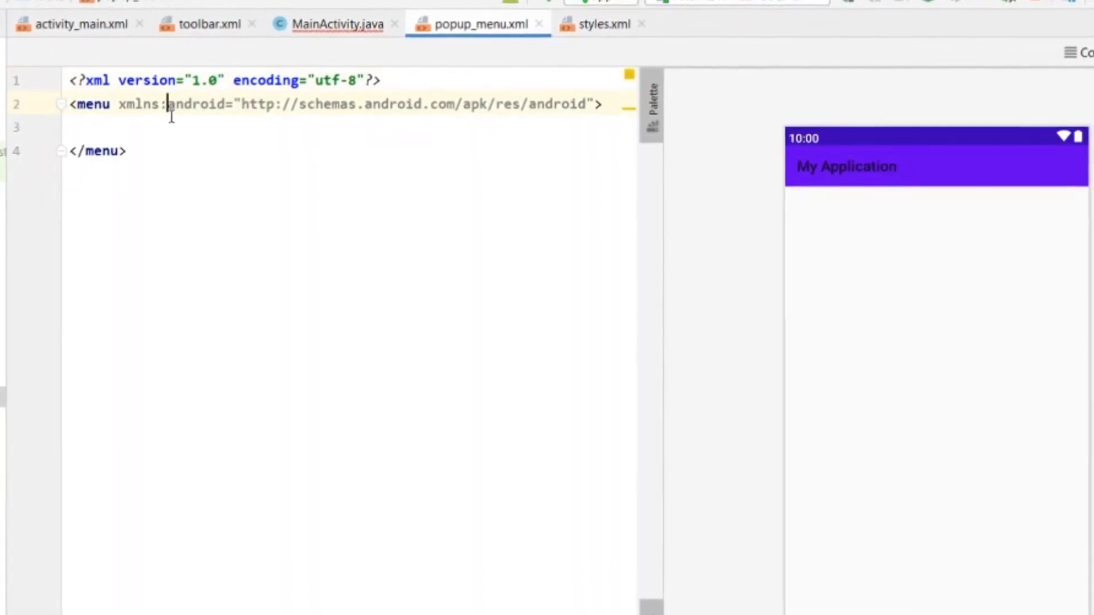
- Add the first item with android:title One and android:id @+id/one
text(<item)
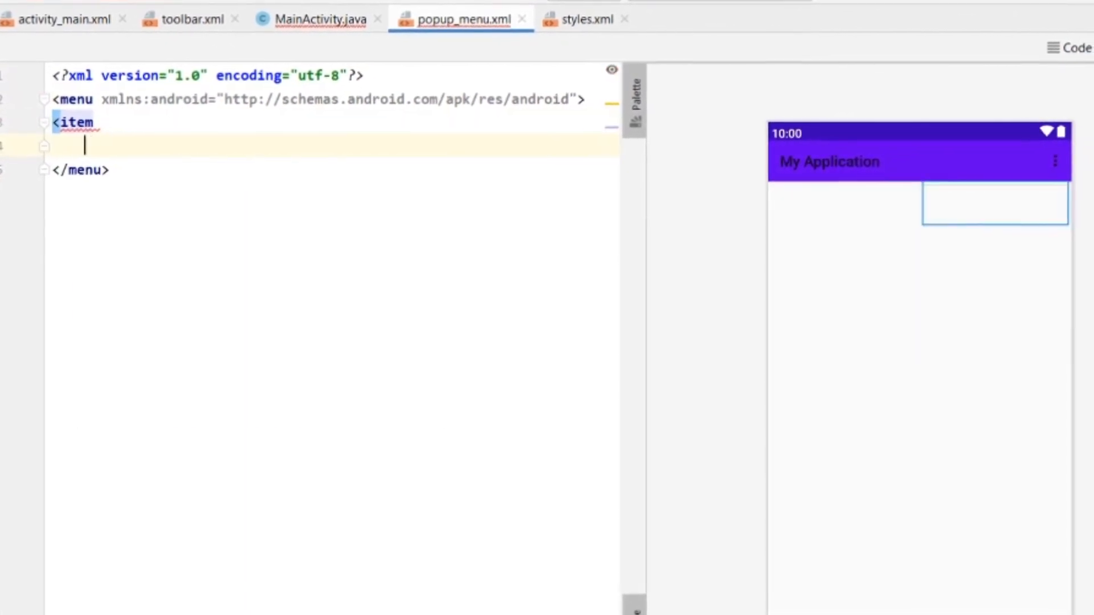
text(android:)
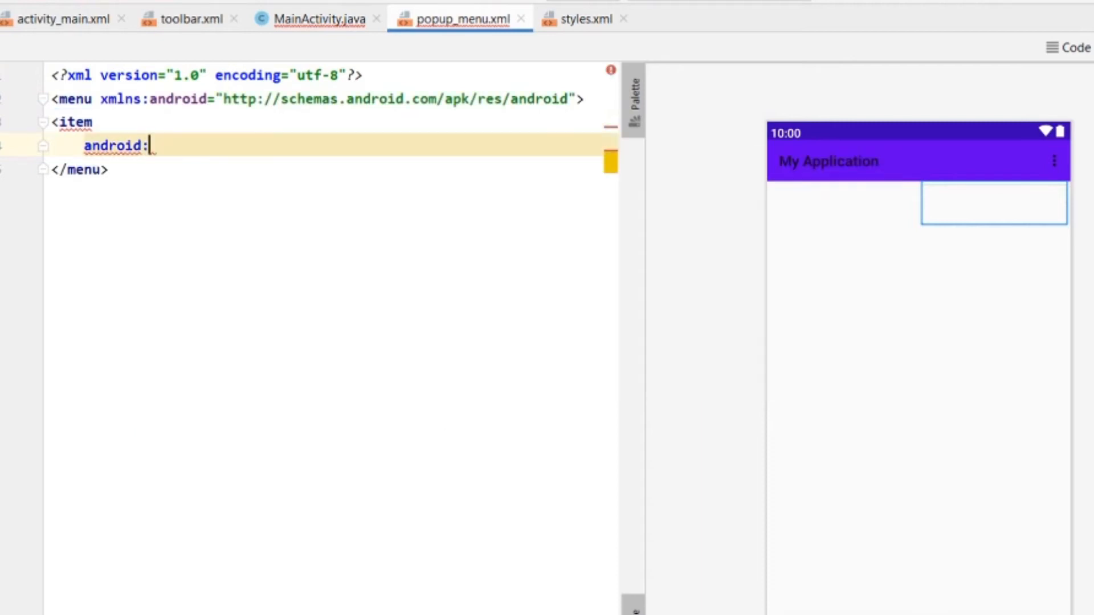
text(te)
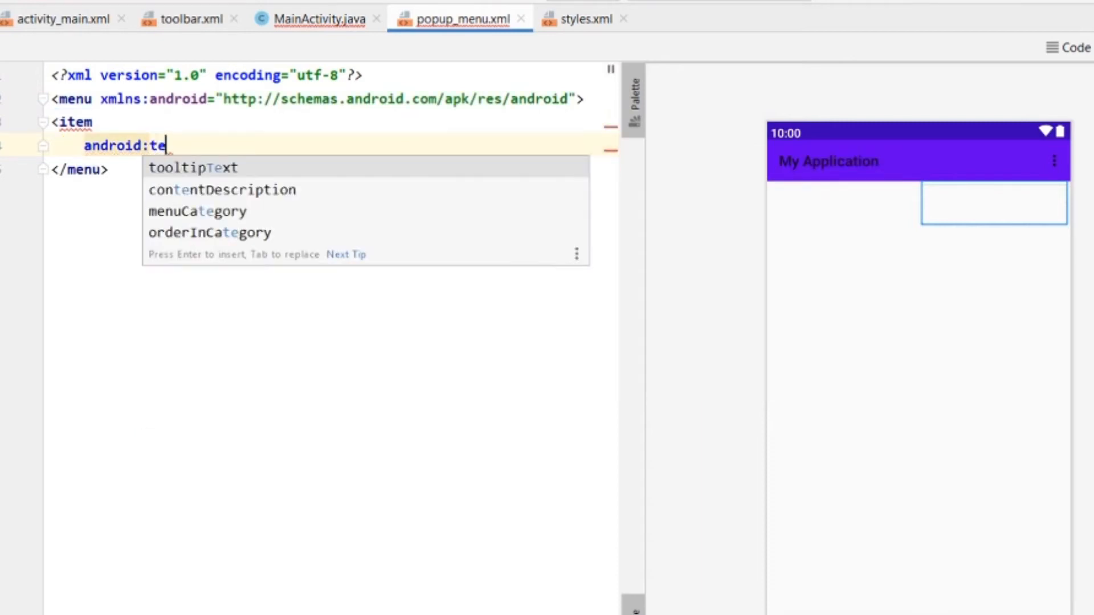
text(itle="One)
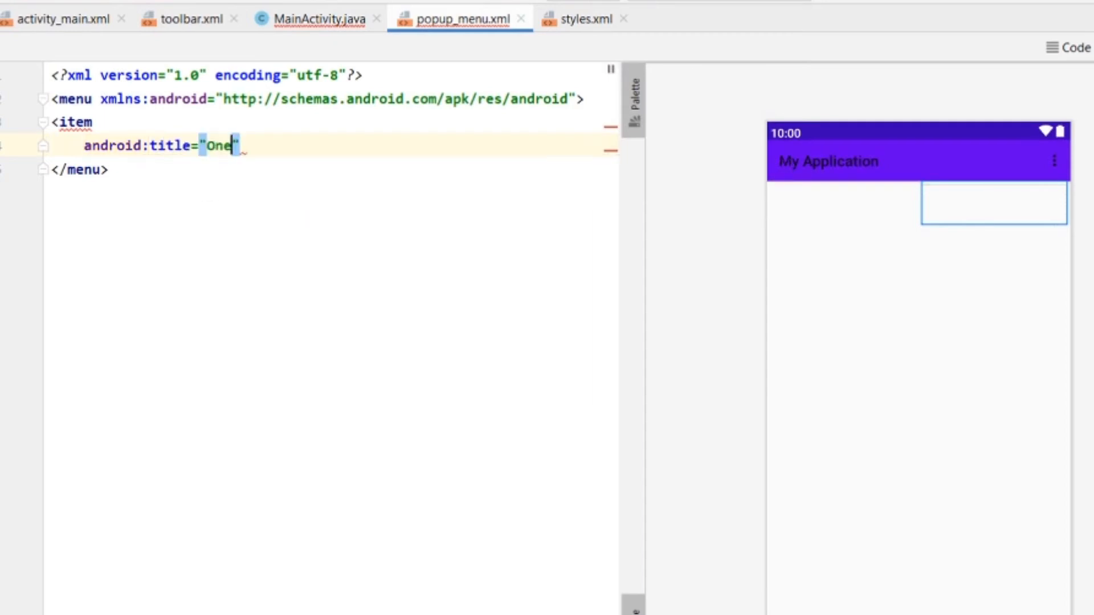
text(android:id=")
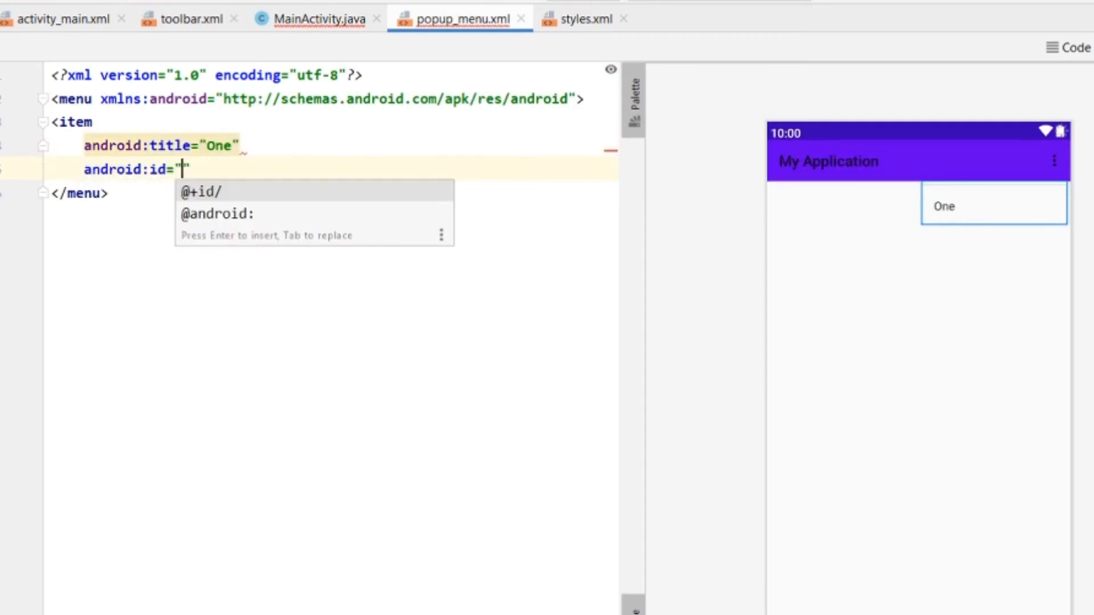
text(@+id/o)
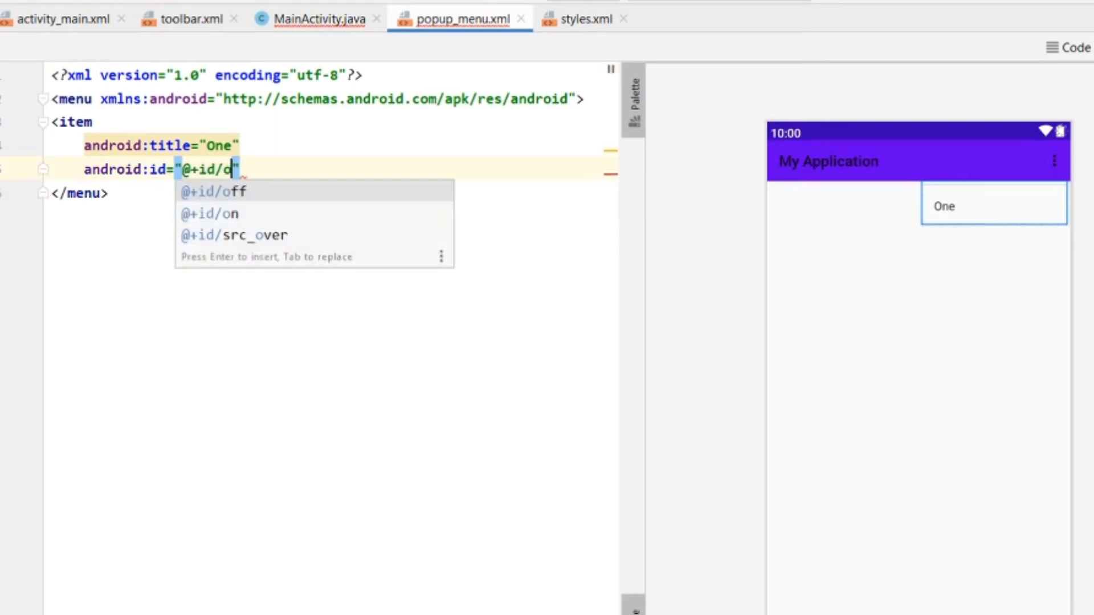
text(ne)
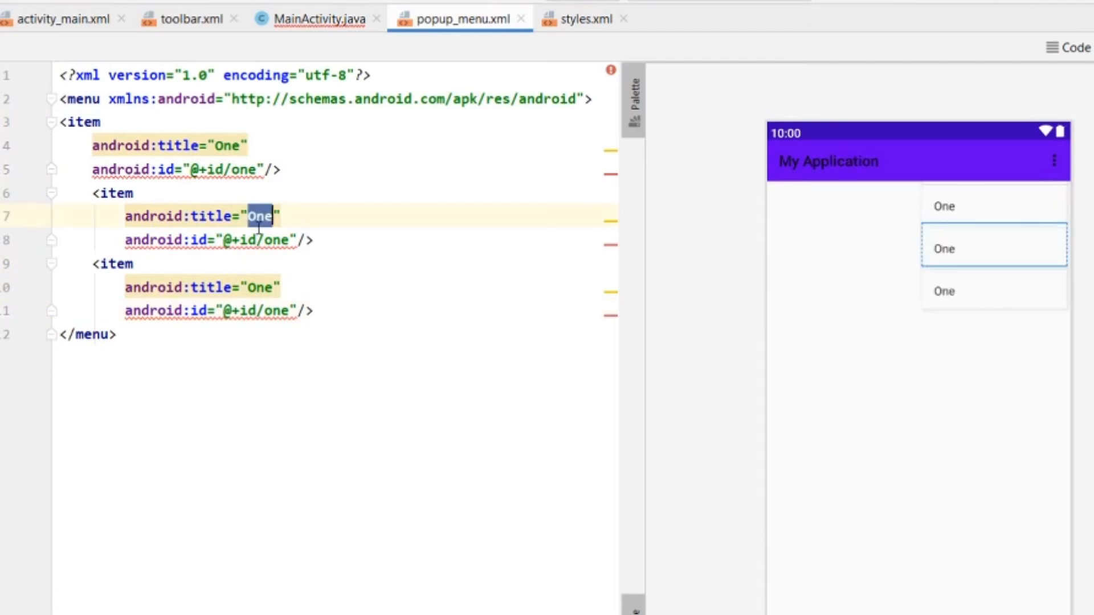
- Add items Two and Three with ids @+id/two and @+id/three, then return to MainActivity
text(Two)
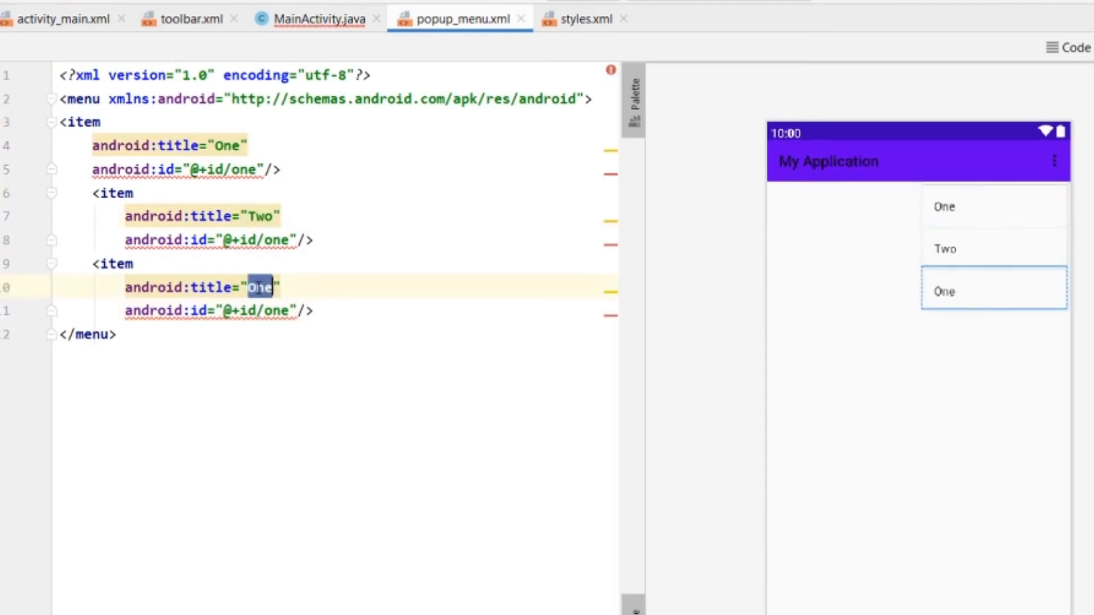
text(Three)
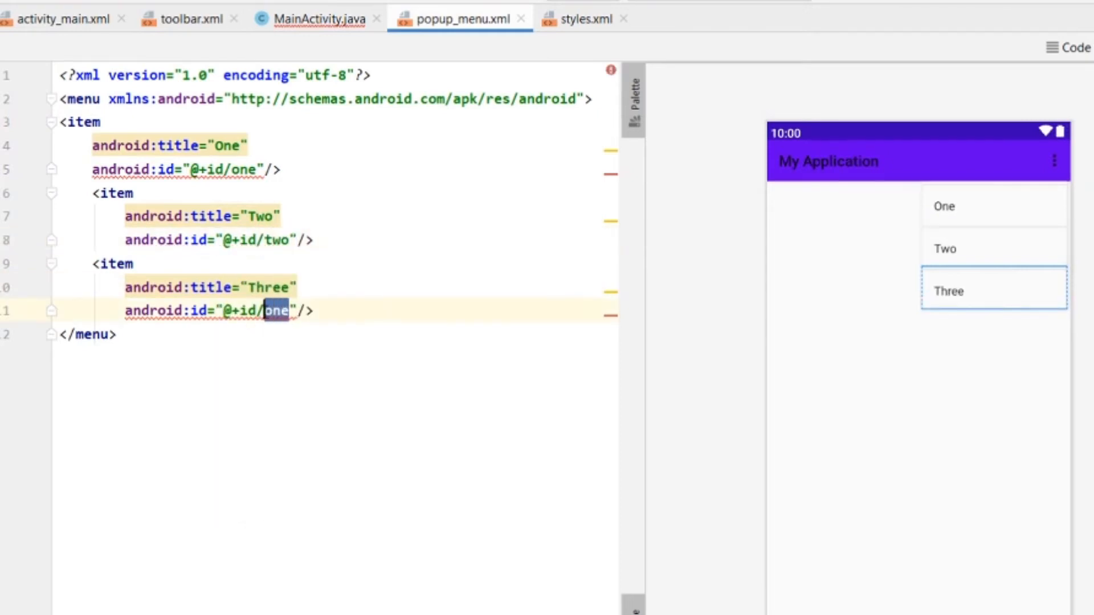
text(three)
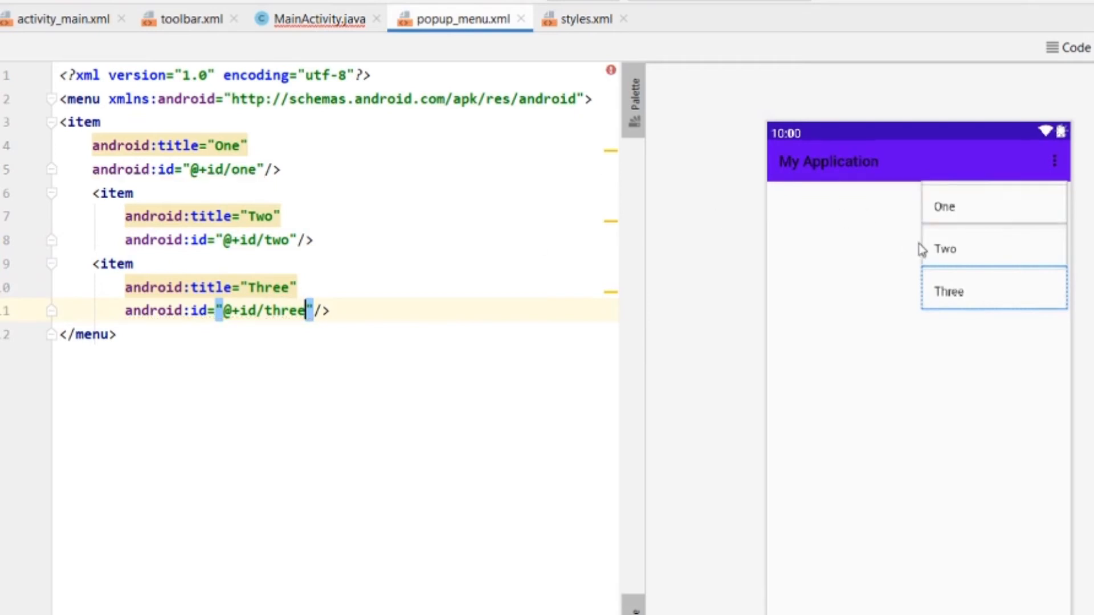
click(315, 19)
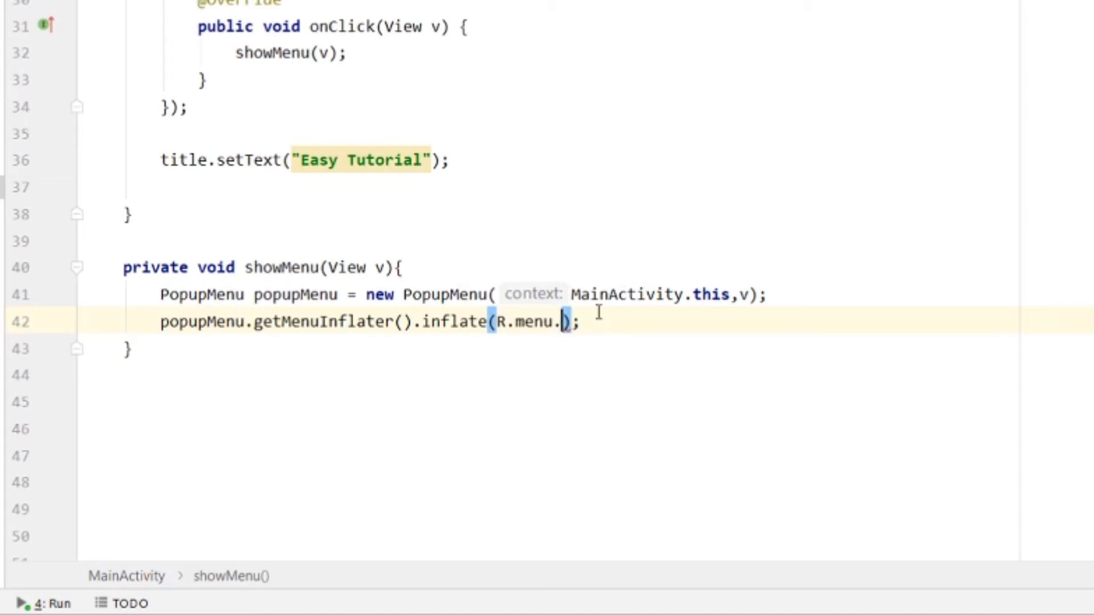
- Complete the inflate call as inflate(R.menu.popup_menu, popupMenu.getMenu())
text(popup_menu)
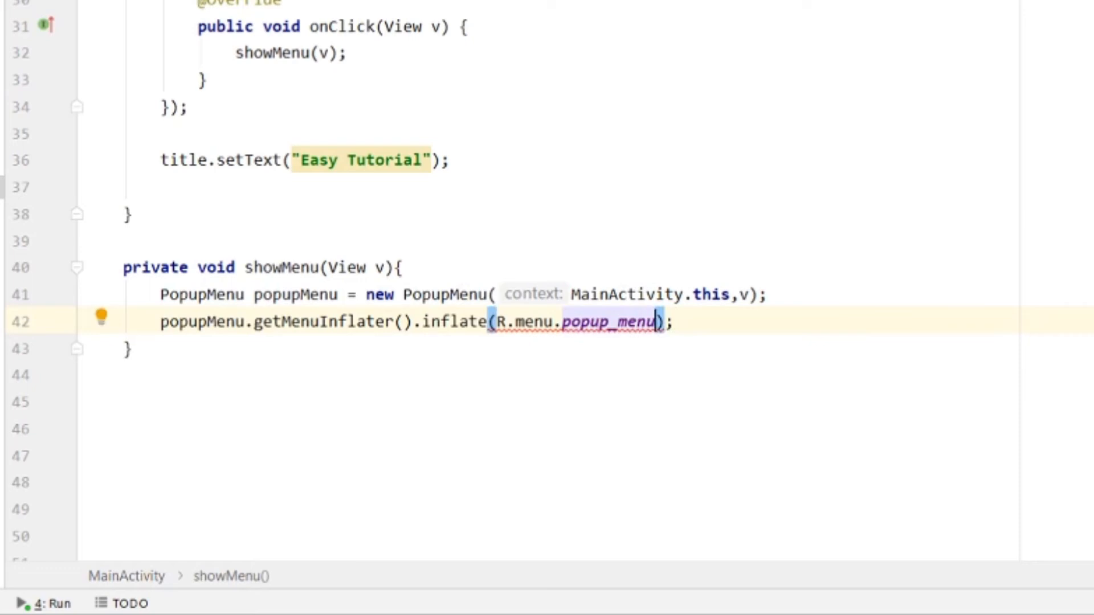
text(,popupMenu.)
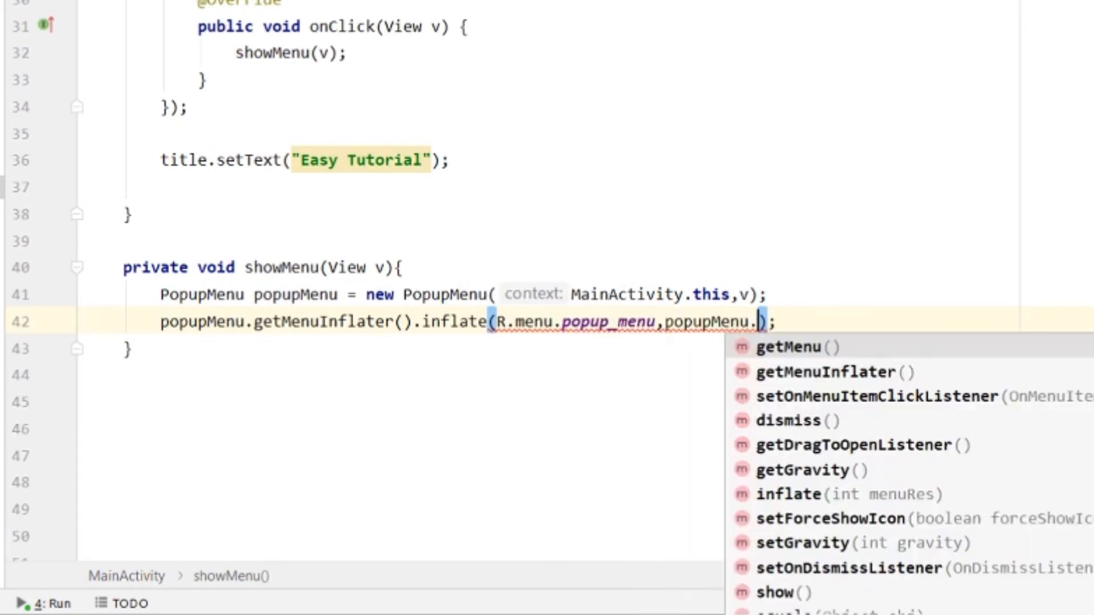
click(798, 347)
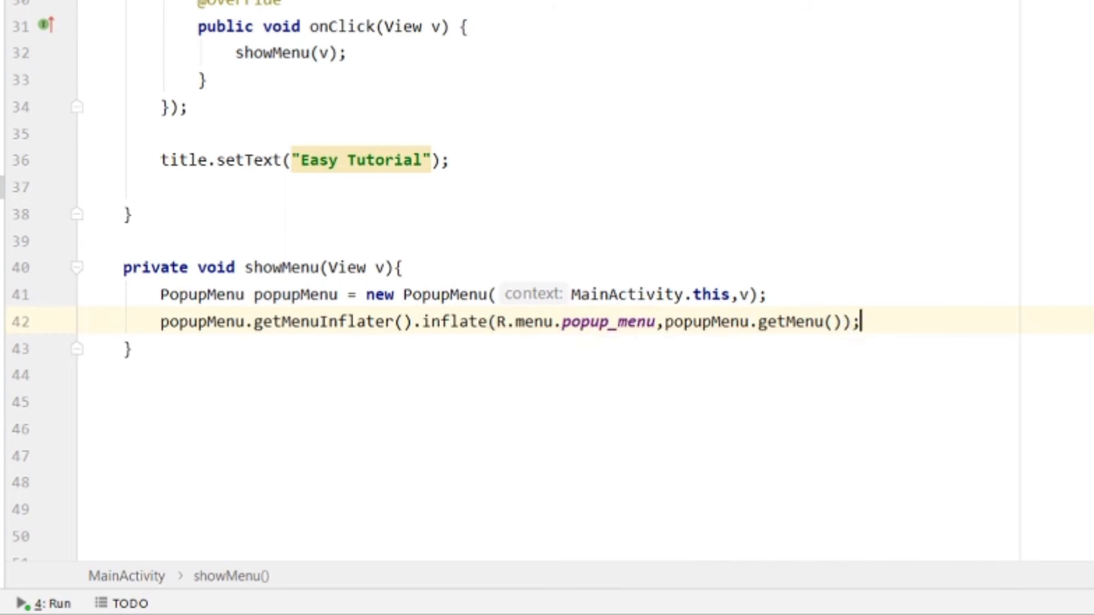
key(enter)
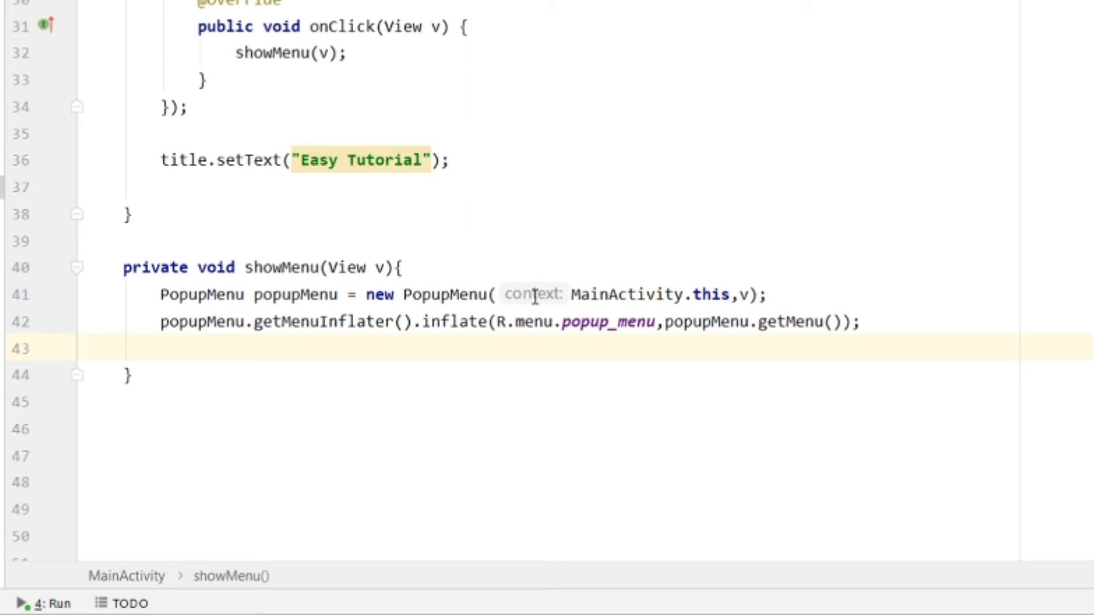
- Add setOnMenuItemClickListener on popupMenu and call popupMenu.show()
text(pop)
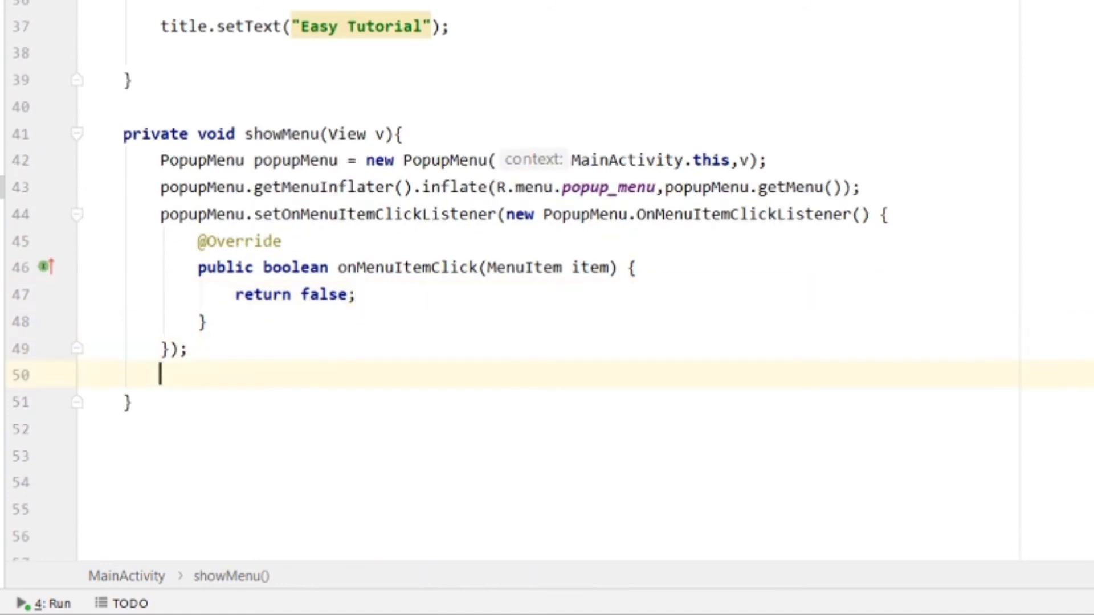
text(popupMenu.show();)
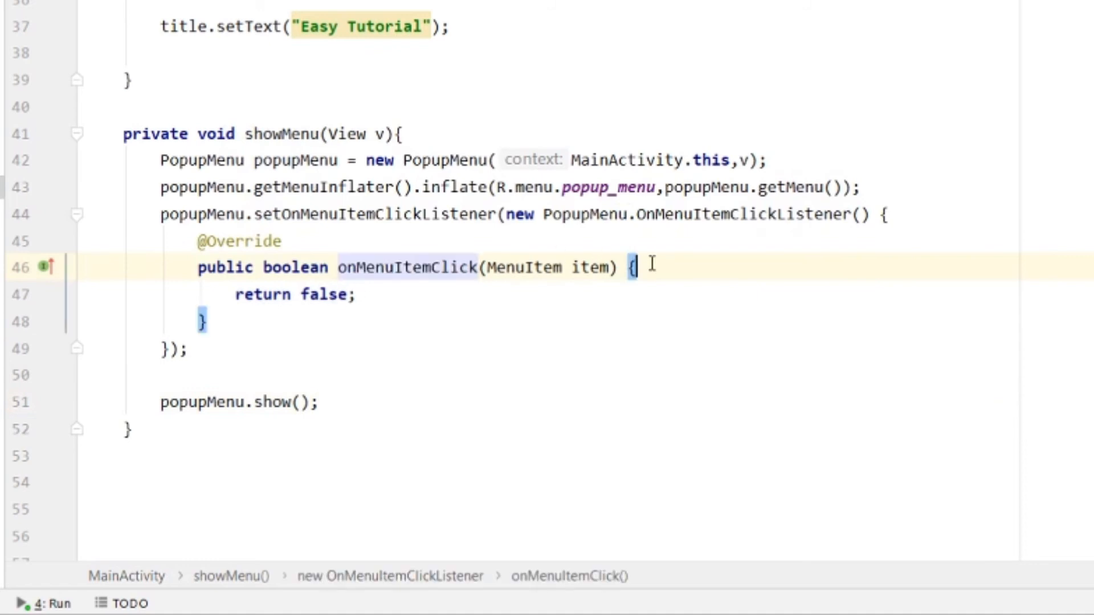
- Add an if on item.getItemId() == R.id.one showing a 'You clicked One' toast
text(if)
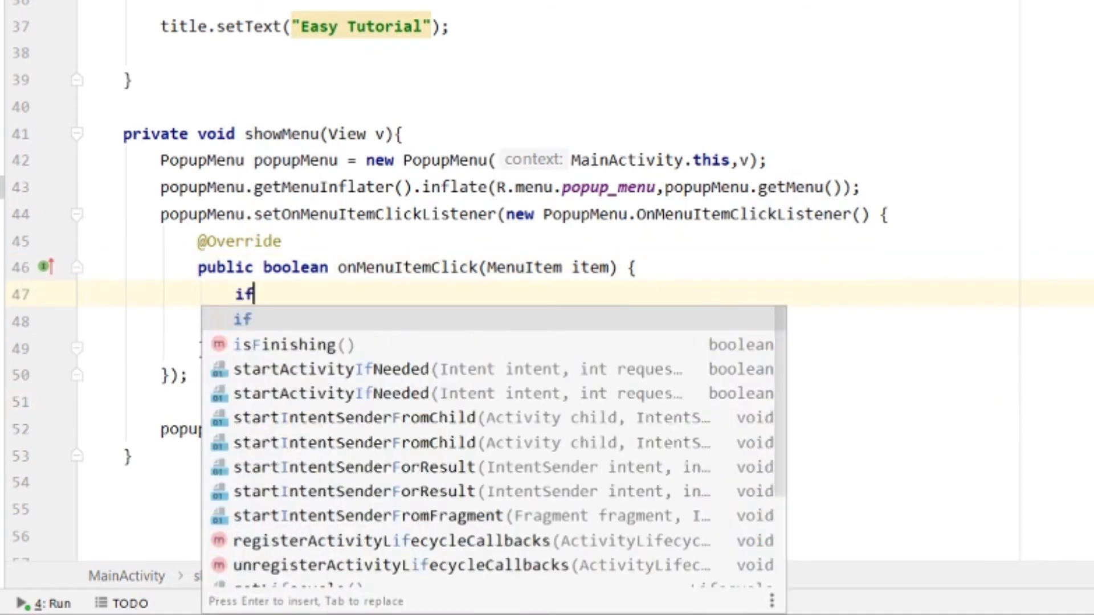
text((item.g)
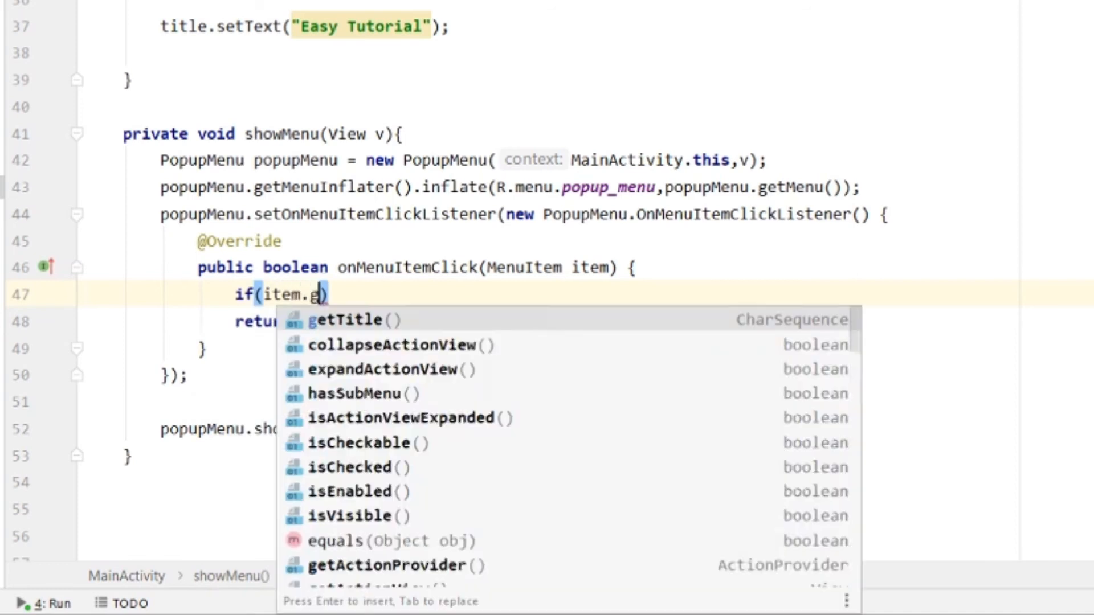
text(etid)
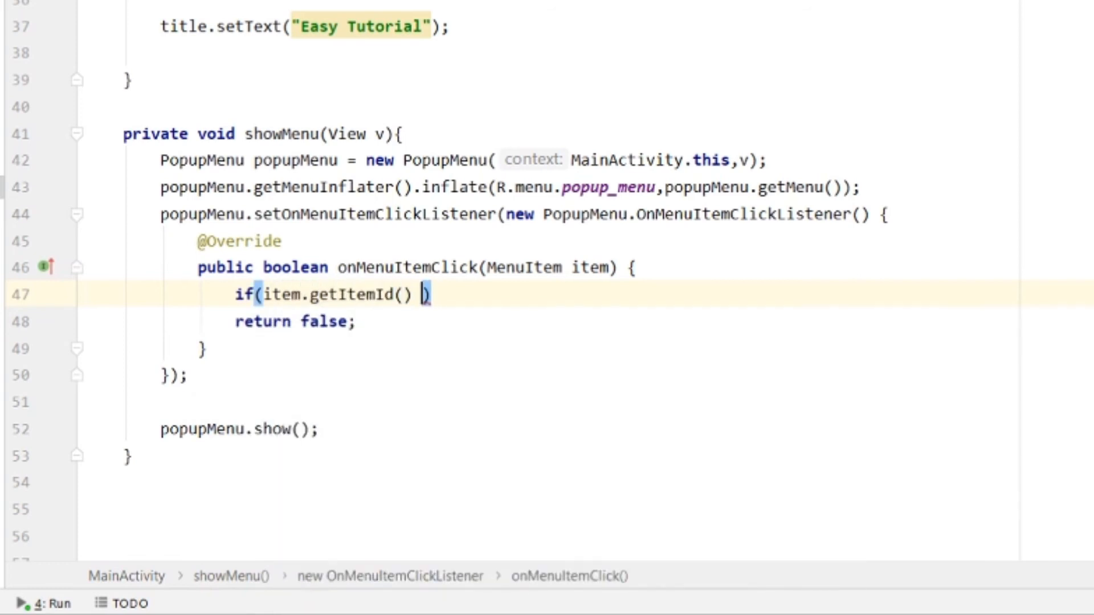
text(==)
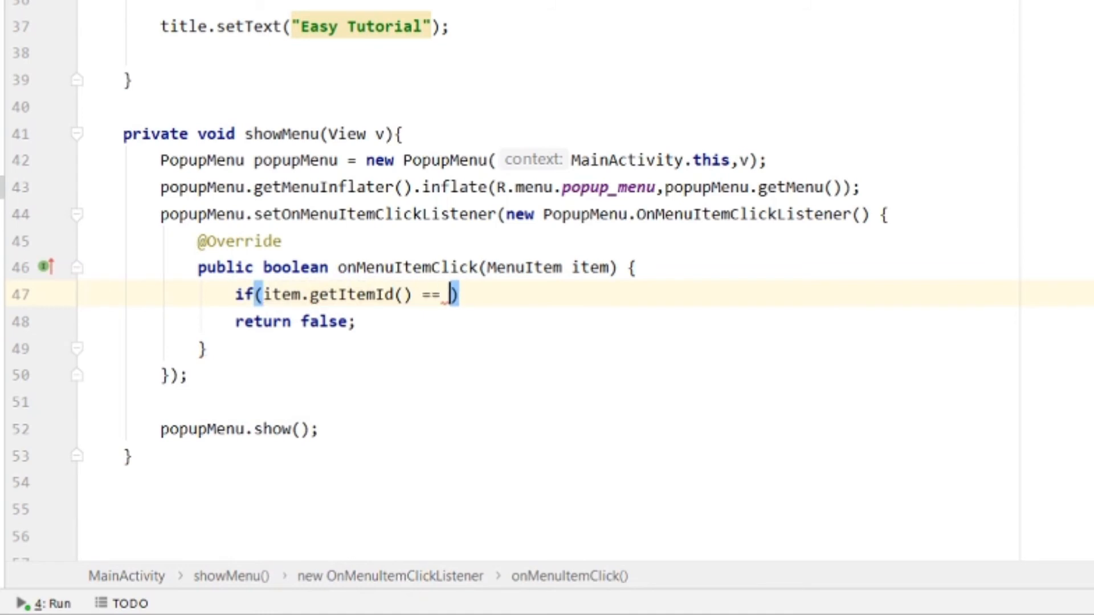
text(R.)
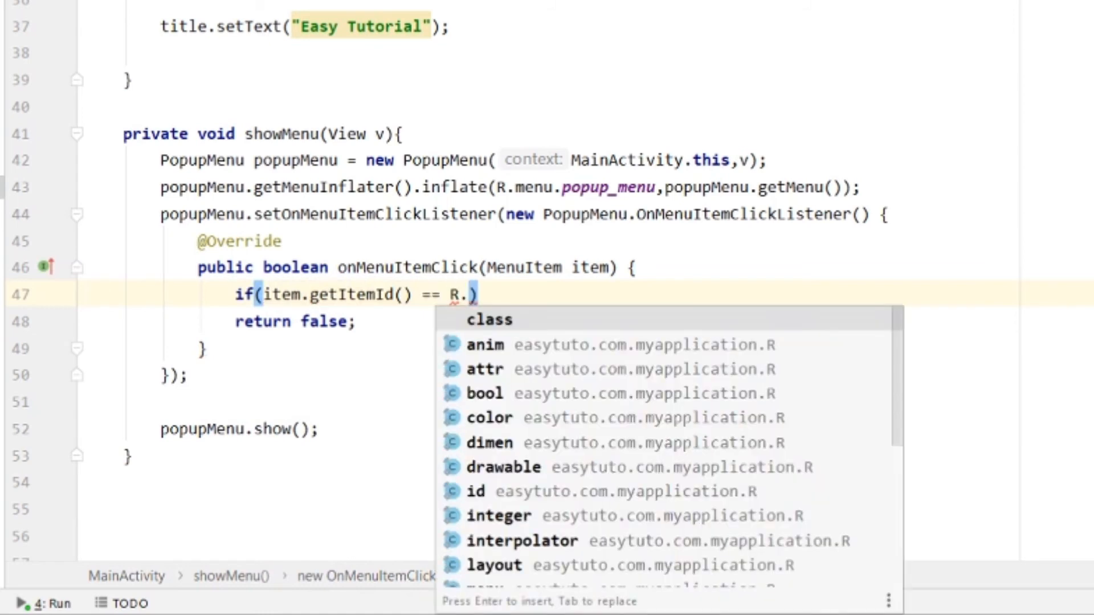
text(id.one)
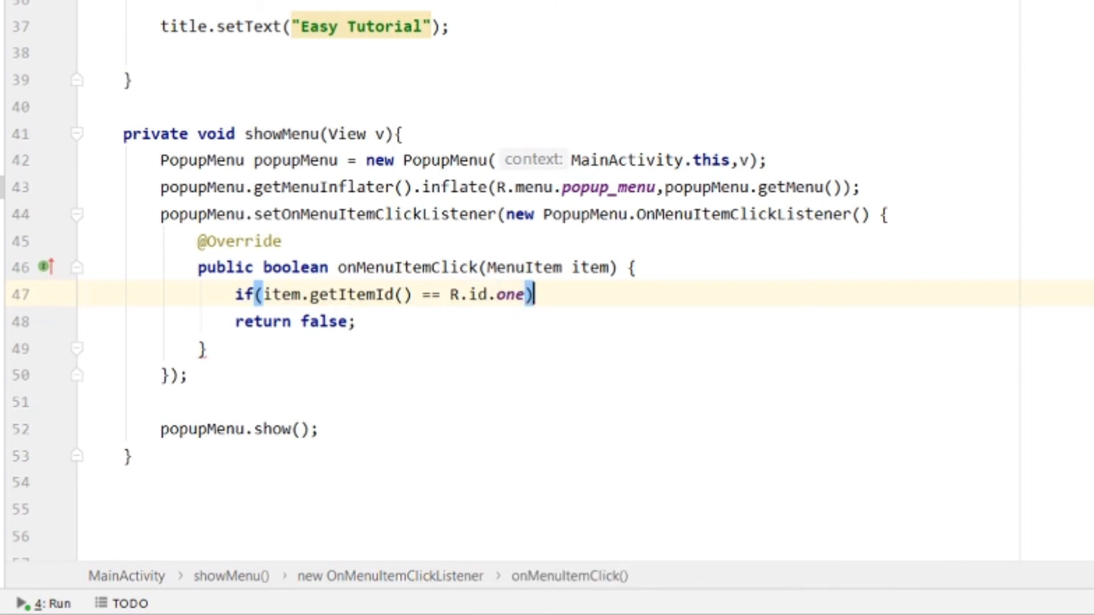
key(enter)
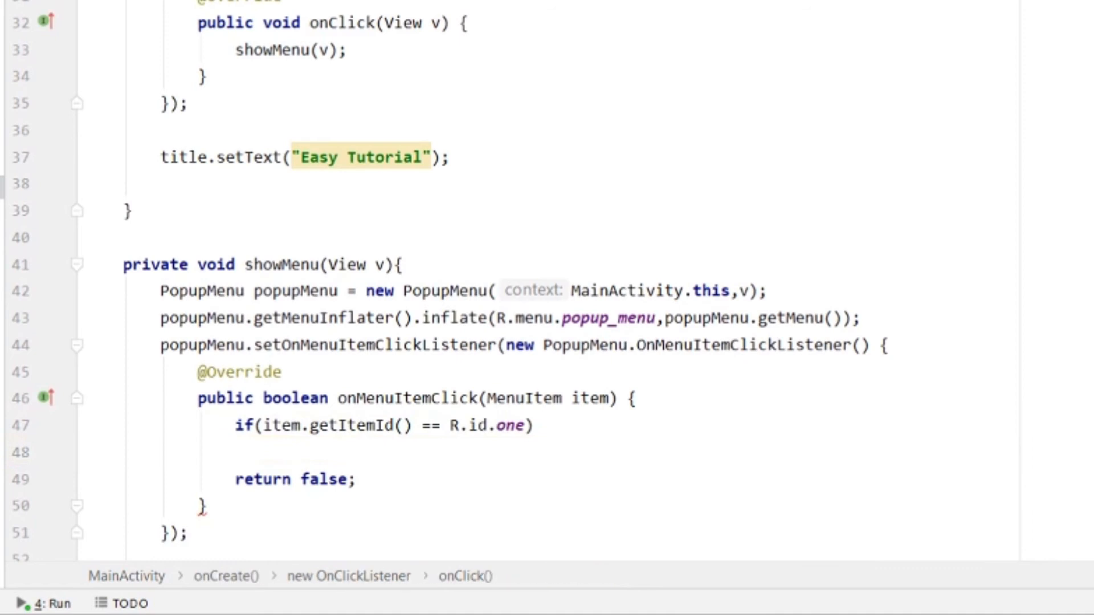
text(Toast.makeText(MainActivity.this, "You clicked in left icon", Toast.LENGTH_)
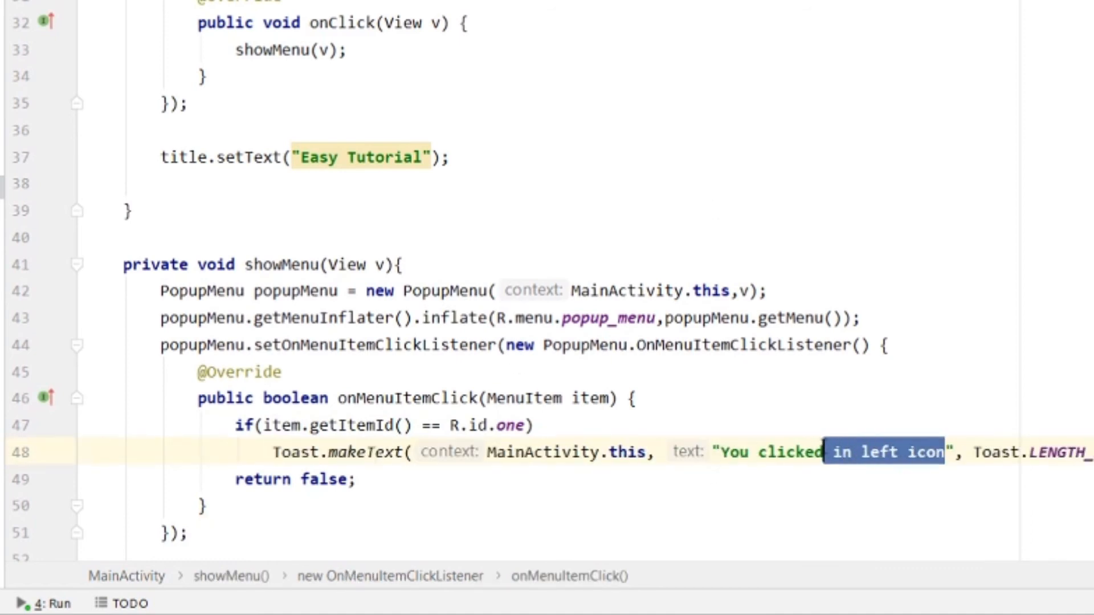
text(One)
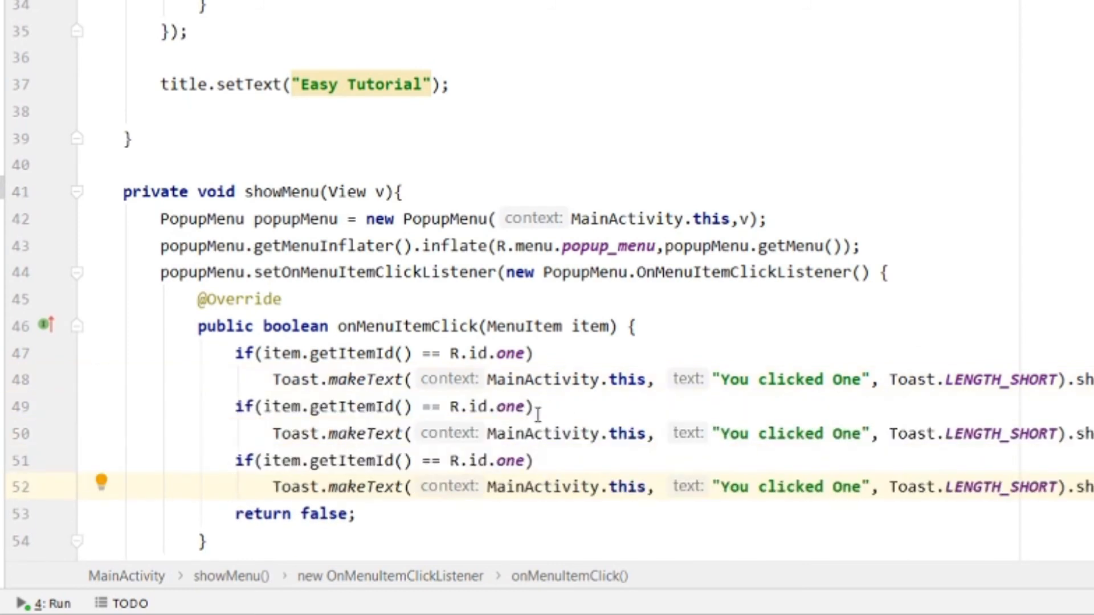
- Add matching checks for R.id.two and R.id.three with their toasts and return true
text(two)
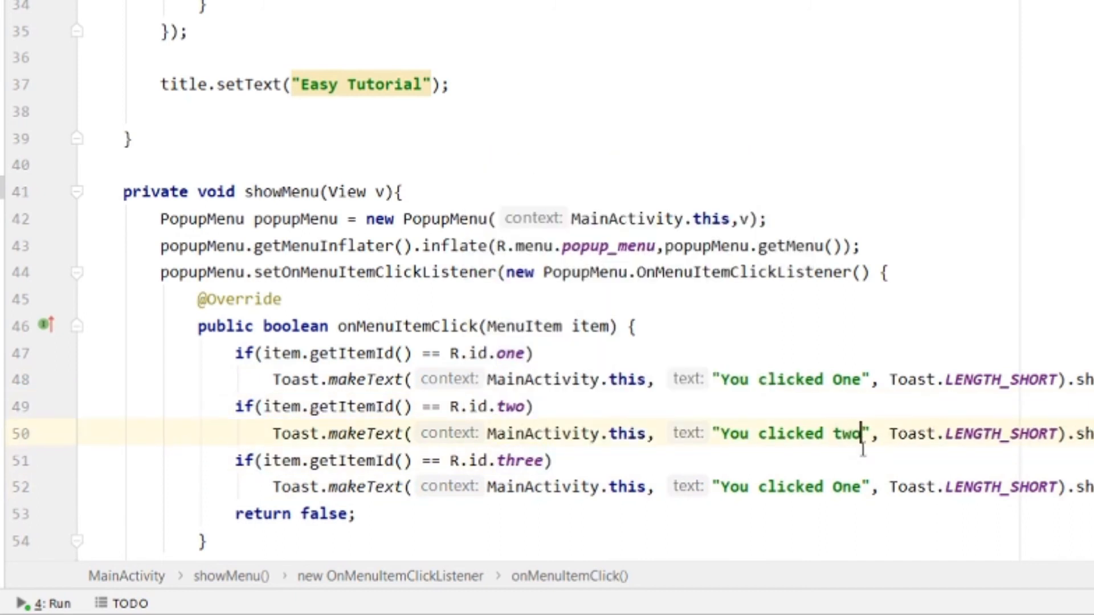
text(thre)
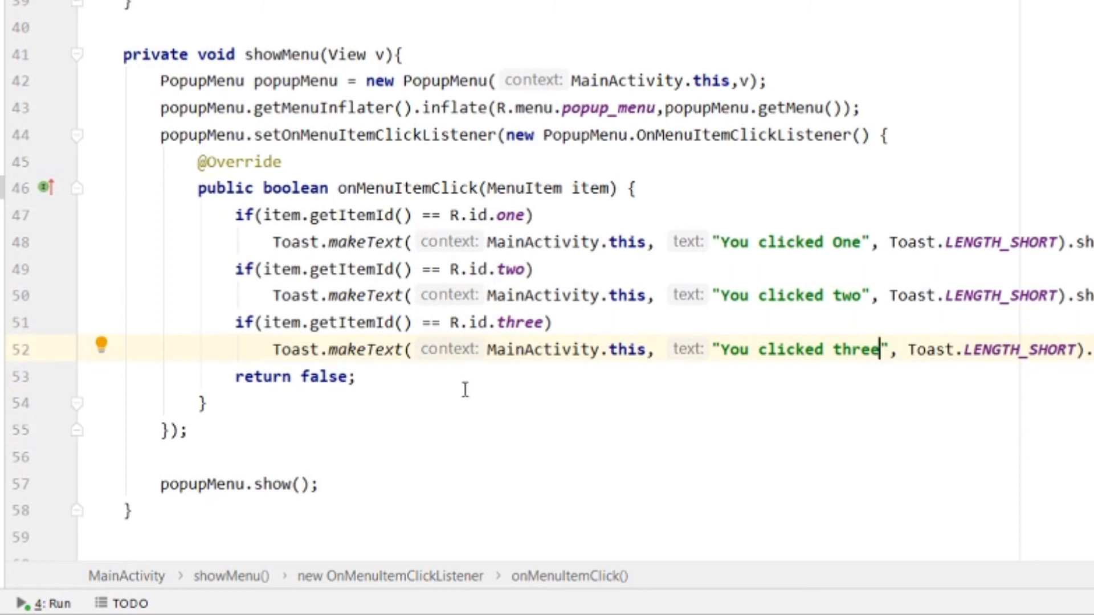
text(tru)
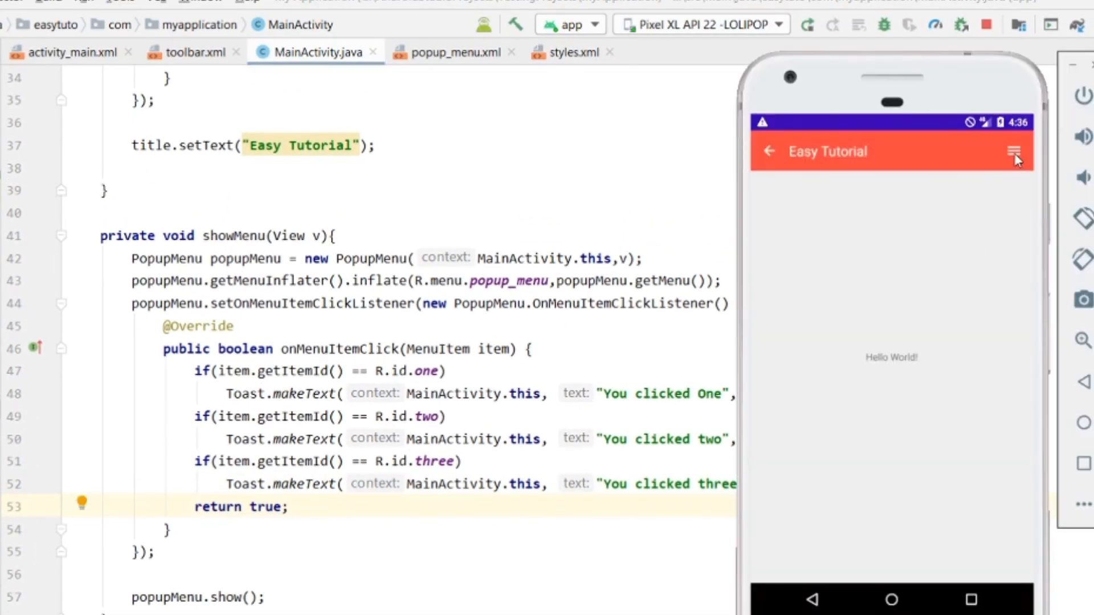
- In the emulator, choose One then Two from the toolbar popup to see their toasts
click(1013, 152)
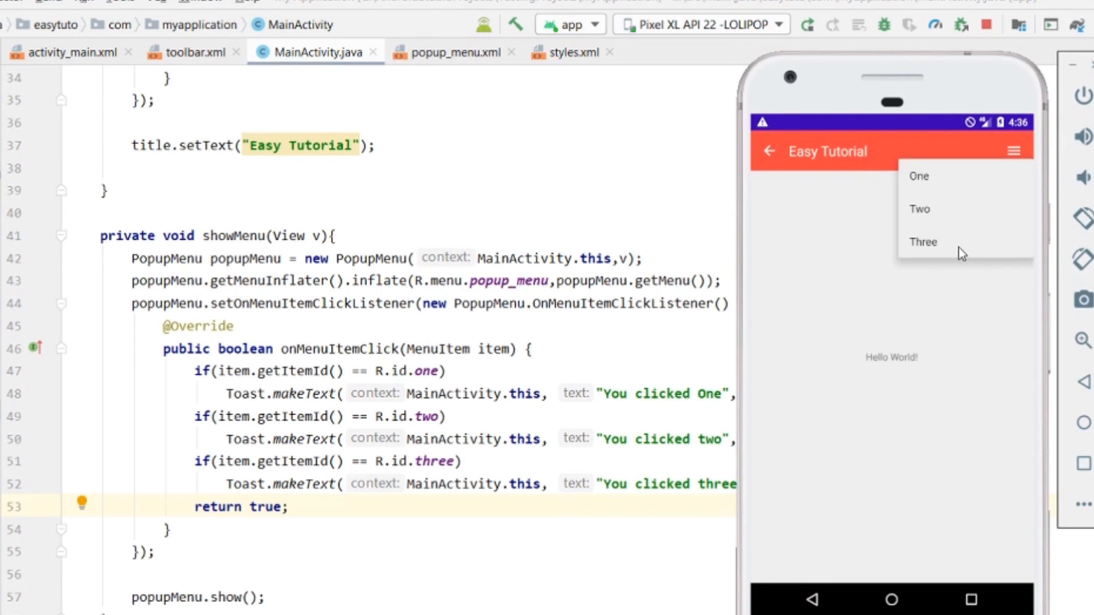
click(919, 175)
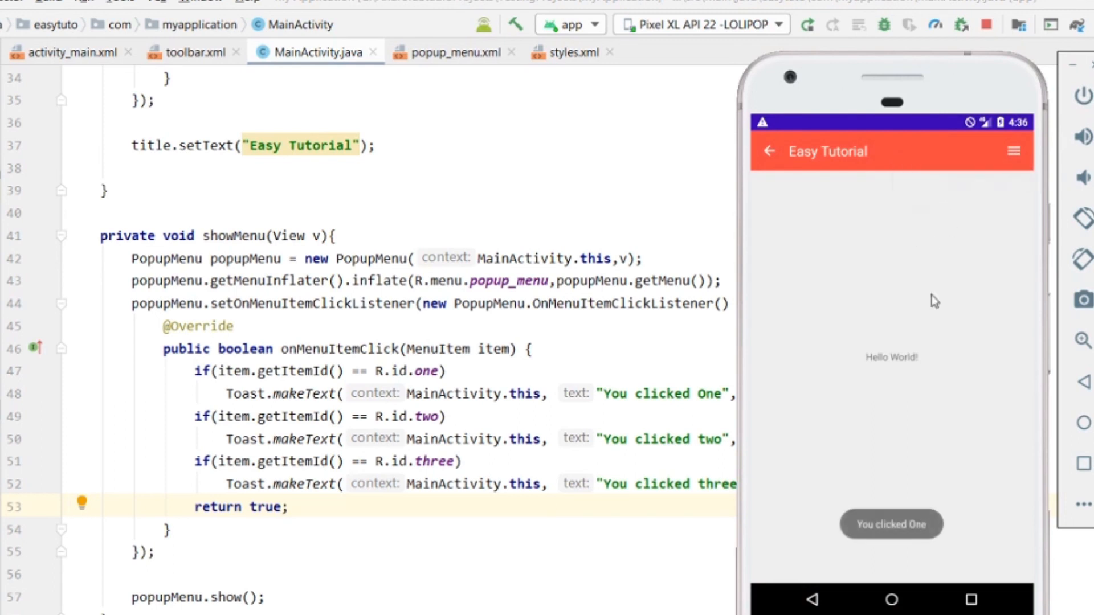
click(1012, 150)
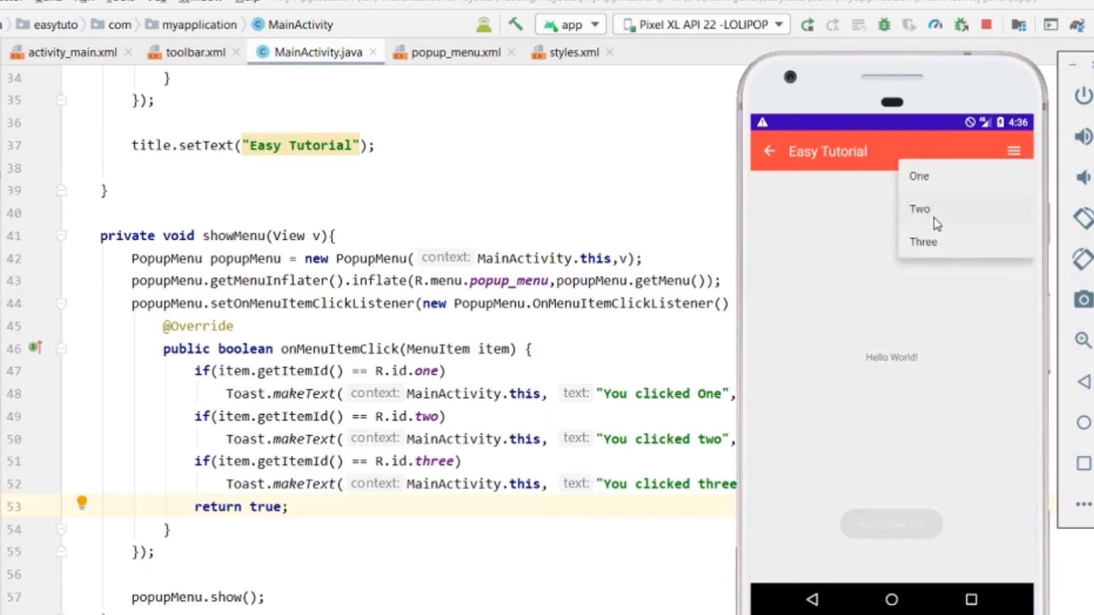
click(920, 209)
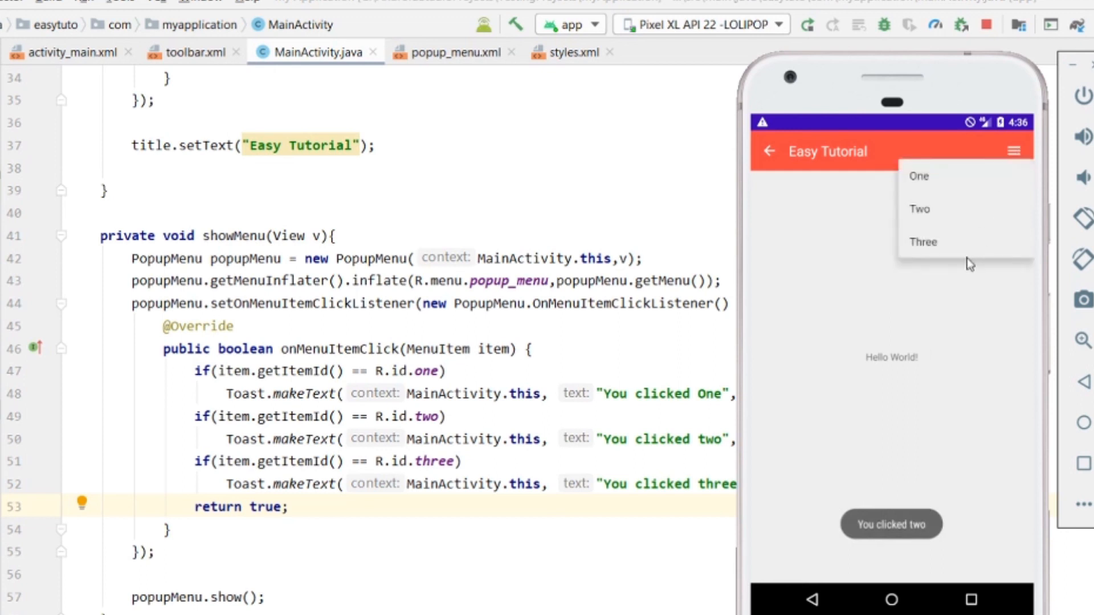